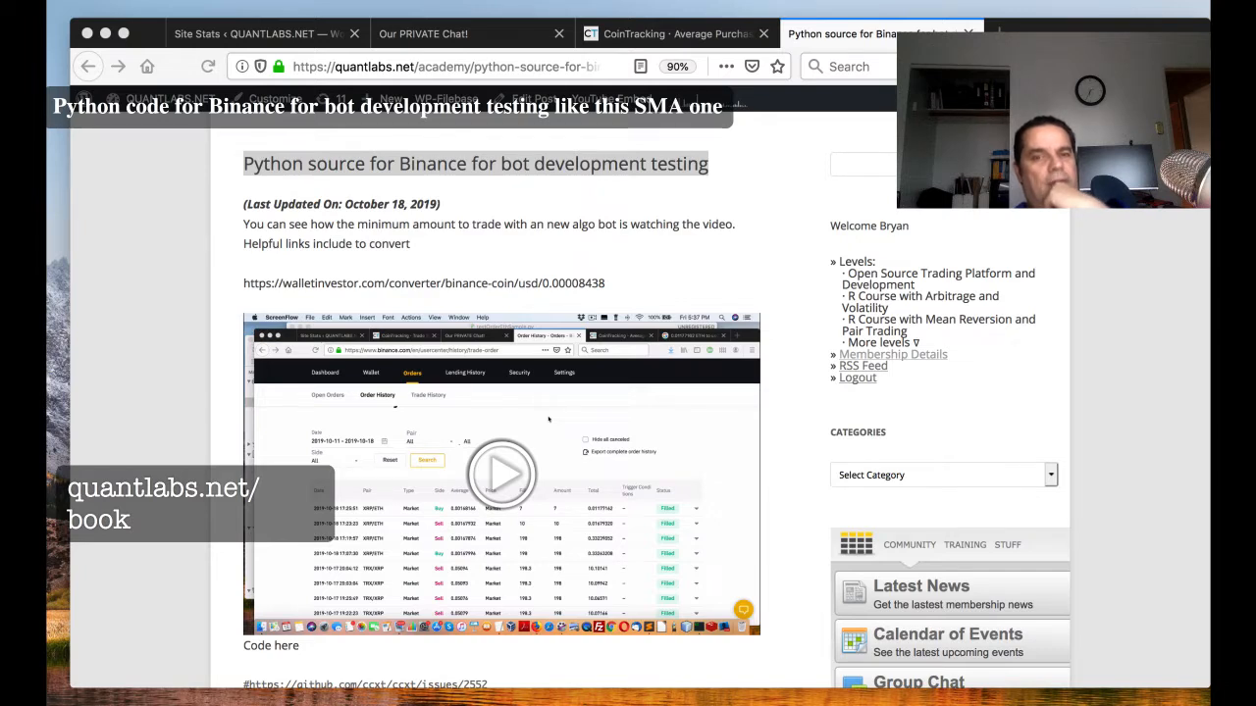
Step: Scroll through the QuantLabs blog post on Python source for a Binance bot
{"action": "scroll", "scroll_direction": "down", "scroll_amount": 3}
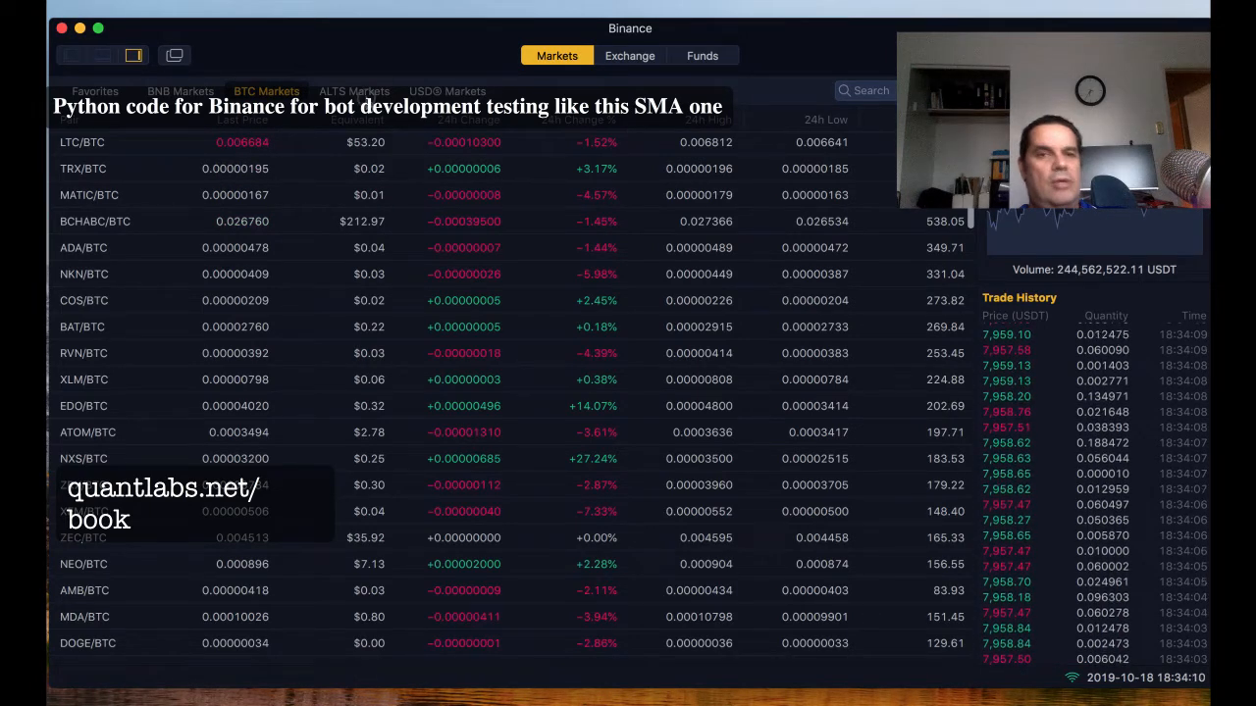
{"action": "left_click", "coordinate": [353, 90]}
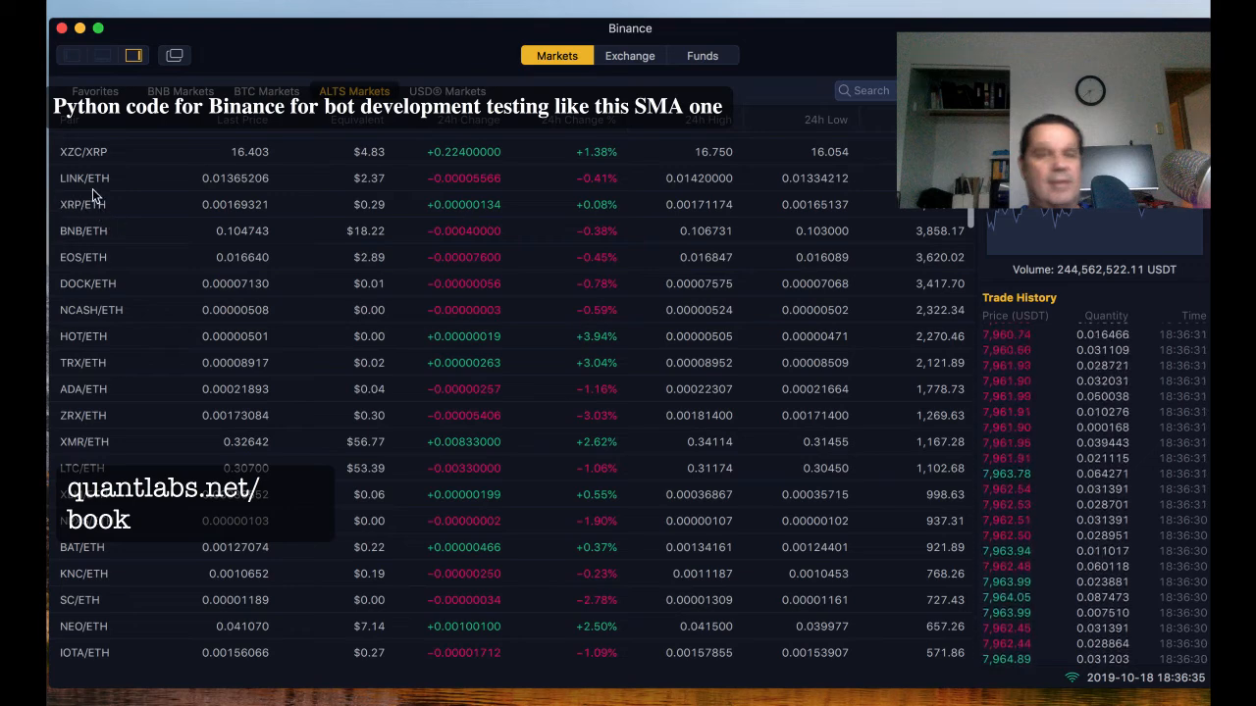
{"action": "mouse_move", "coordinate": [127, 178]}
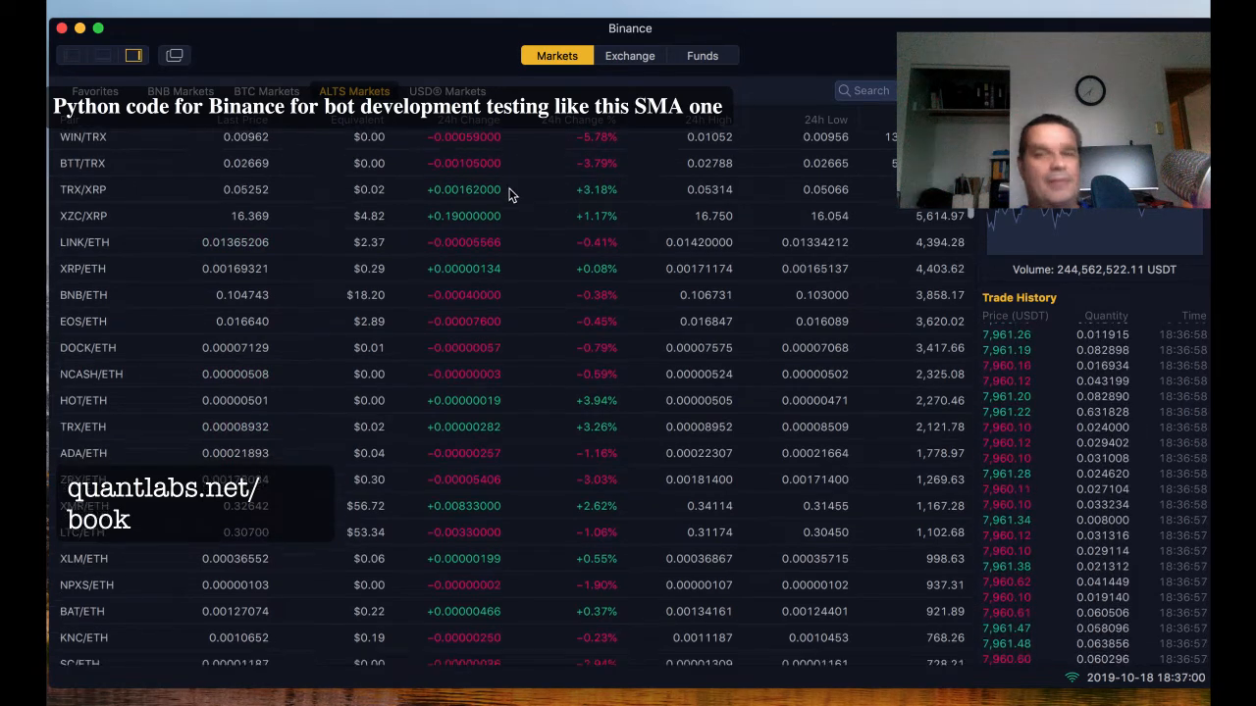
Step: Scroll the XRP/ETH trade history showing its 24h volume in ETH
{"action": "scroll", "scroll_direction": "down", "scroll_amount": 3}
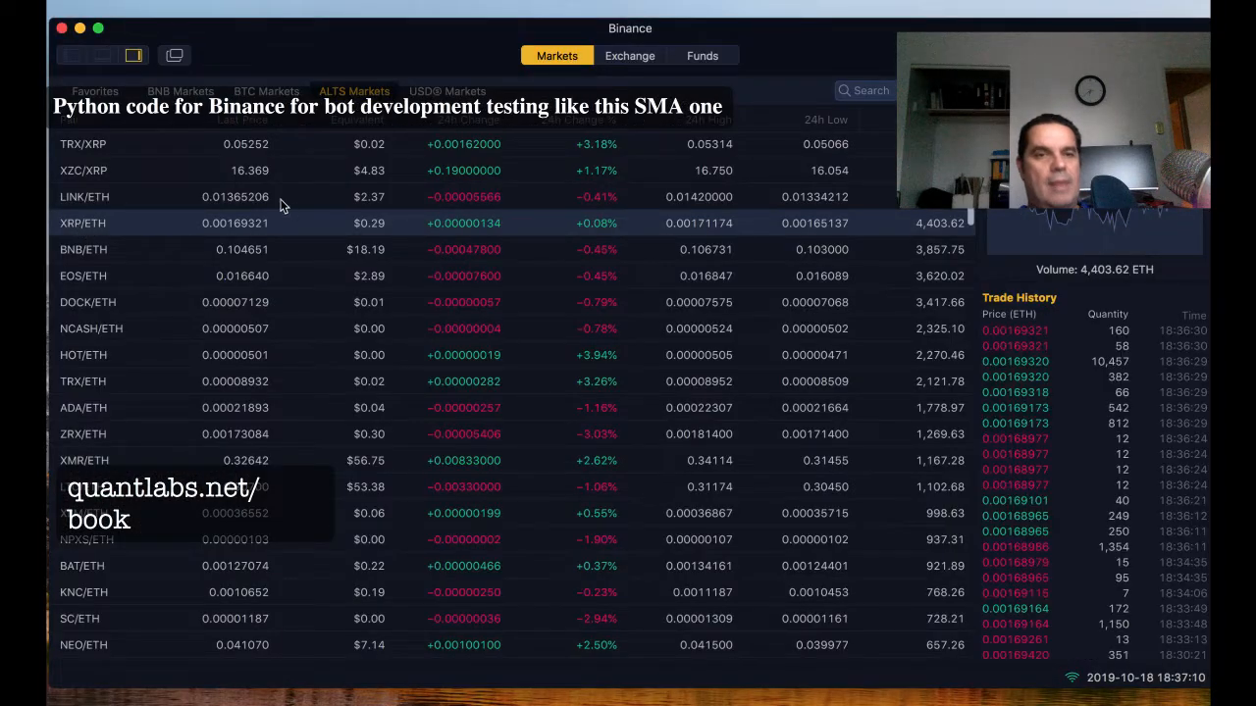
{"action": "scroll", "scroll_direction": "down", "scroll_amount": 3}
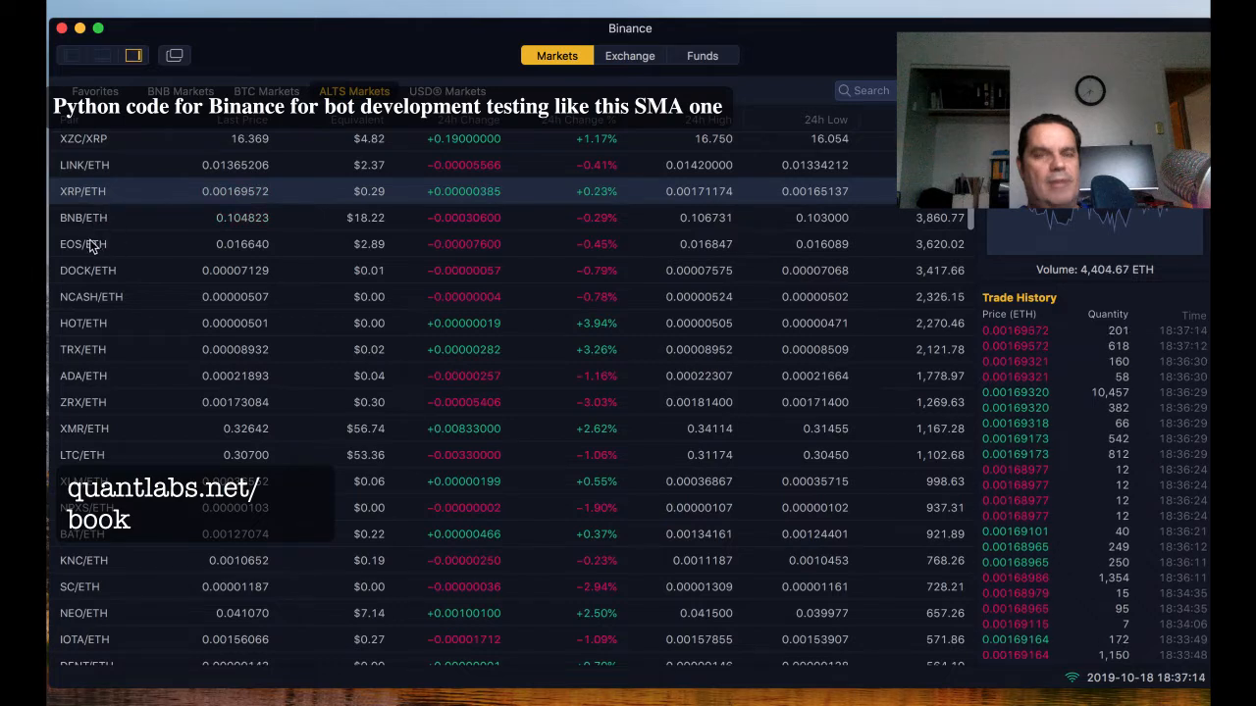
{"action": "mouse_move", "coordinate": [147, 371]}
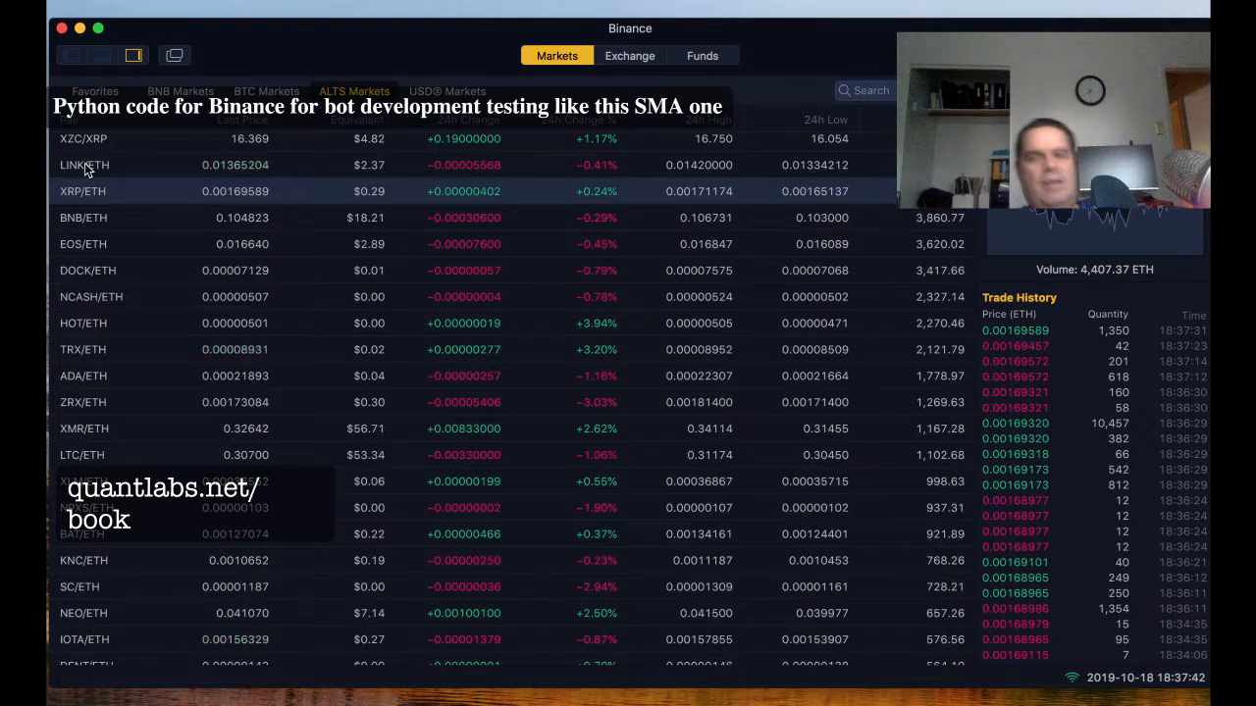
{"action": "mouse_move", "coordinate": [106, 165]}
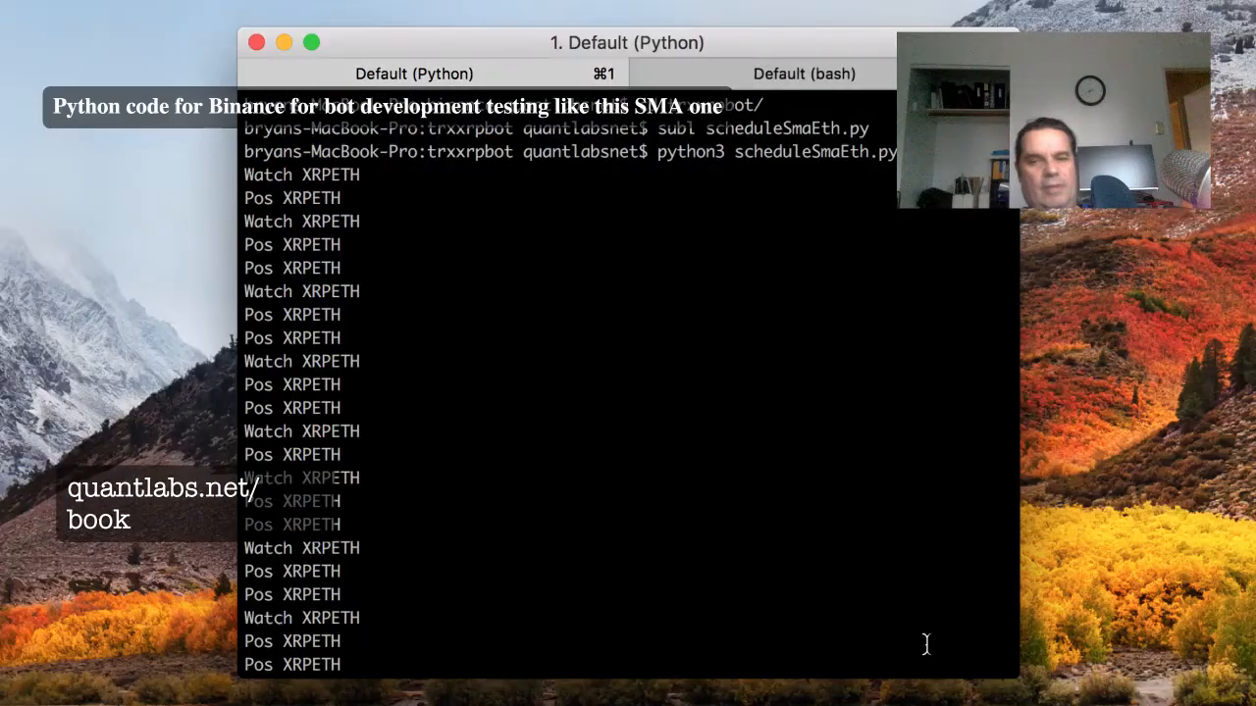
Step: Scroll the Terminal output of scheduleSmaEth.py printing Watch and Pos XRPETH lines
{"action": "scroll", "scroll_direction": "down", "scroll_amount": 3}
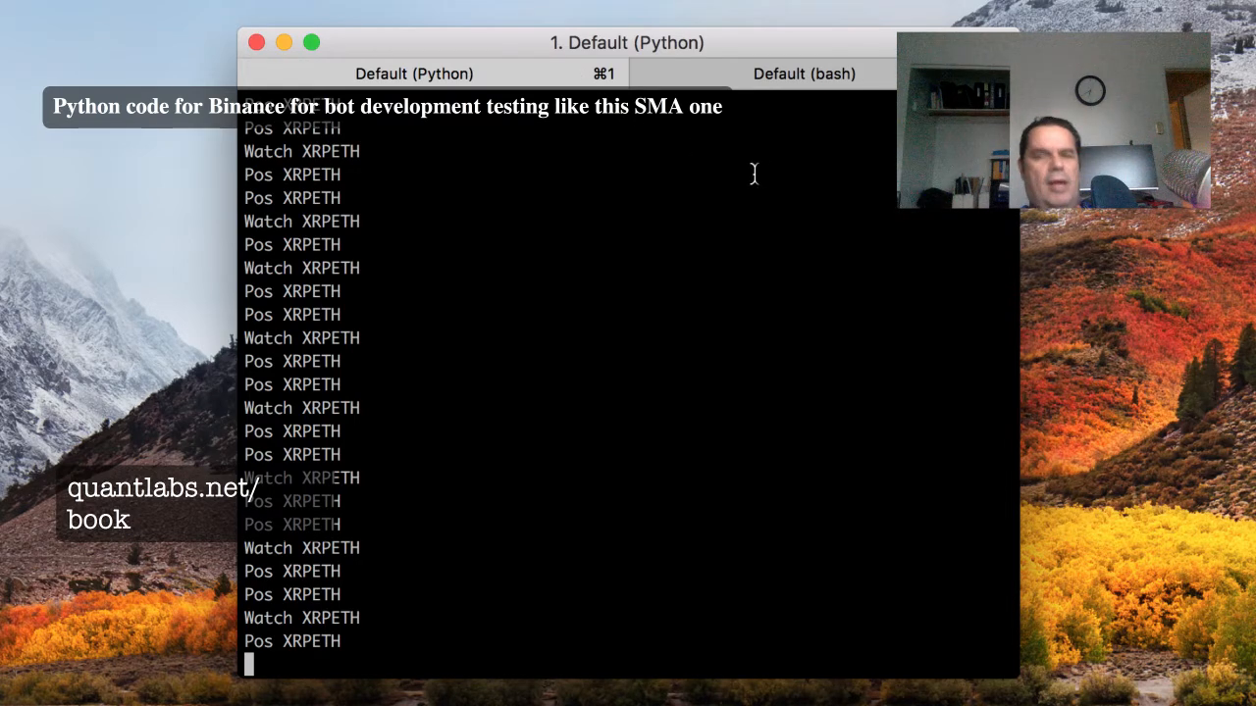
{"action": "mouse_move", "coordinate": [608, 316]}
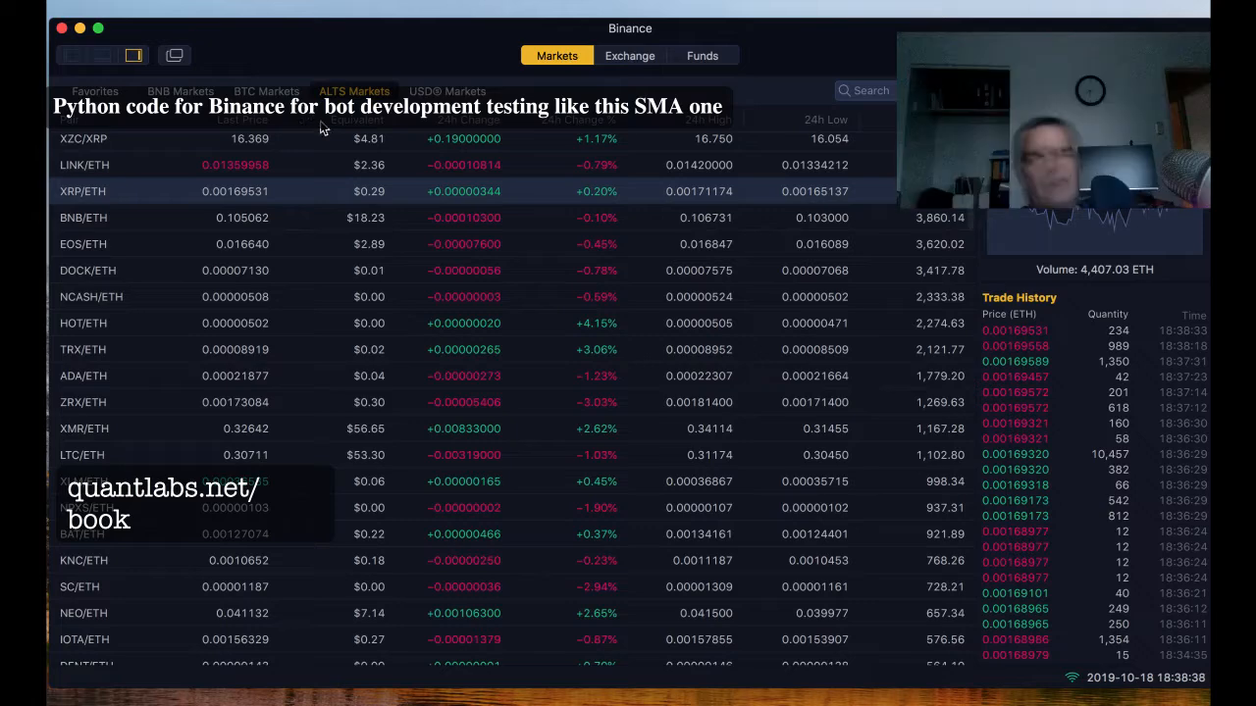
Step: Scroll the ALTS markets ETH pairs list with prices, 24h changes and volumes
{"action": "scroll", "scroll_direction": "down", "scroll_amount": 3}
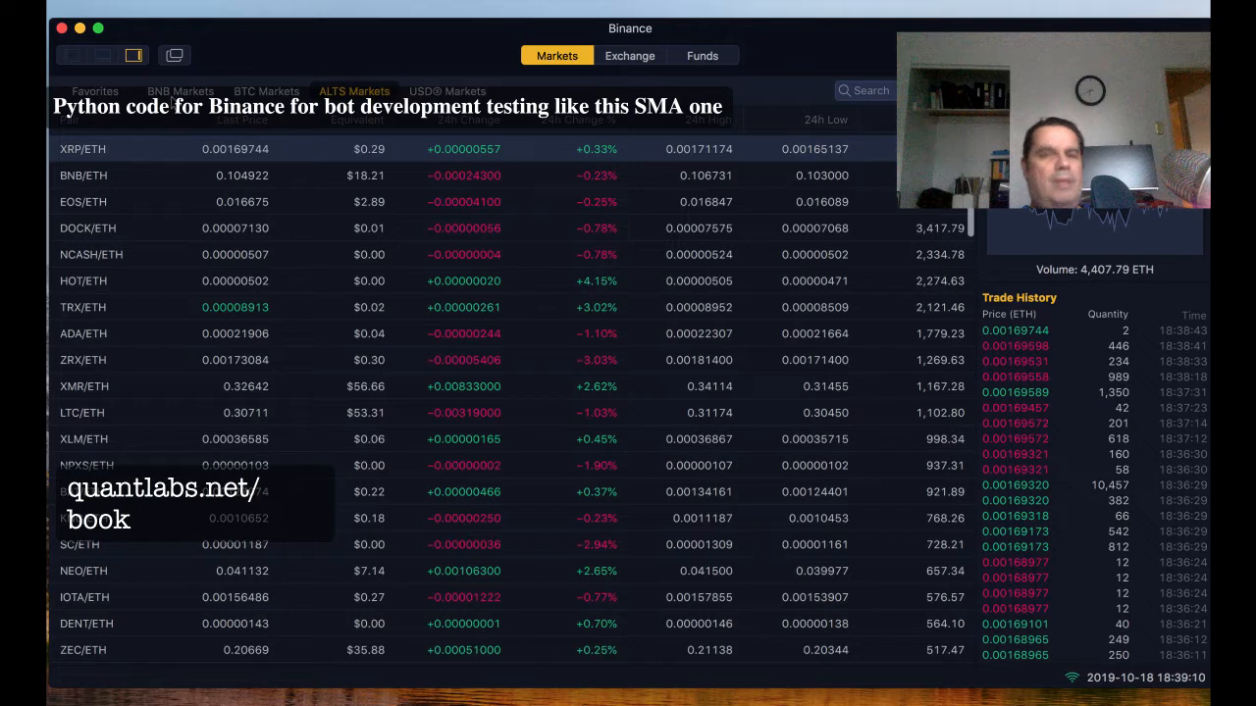
{"action": "mouse_move", "coordinate": [302, 130]}
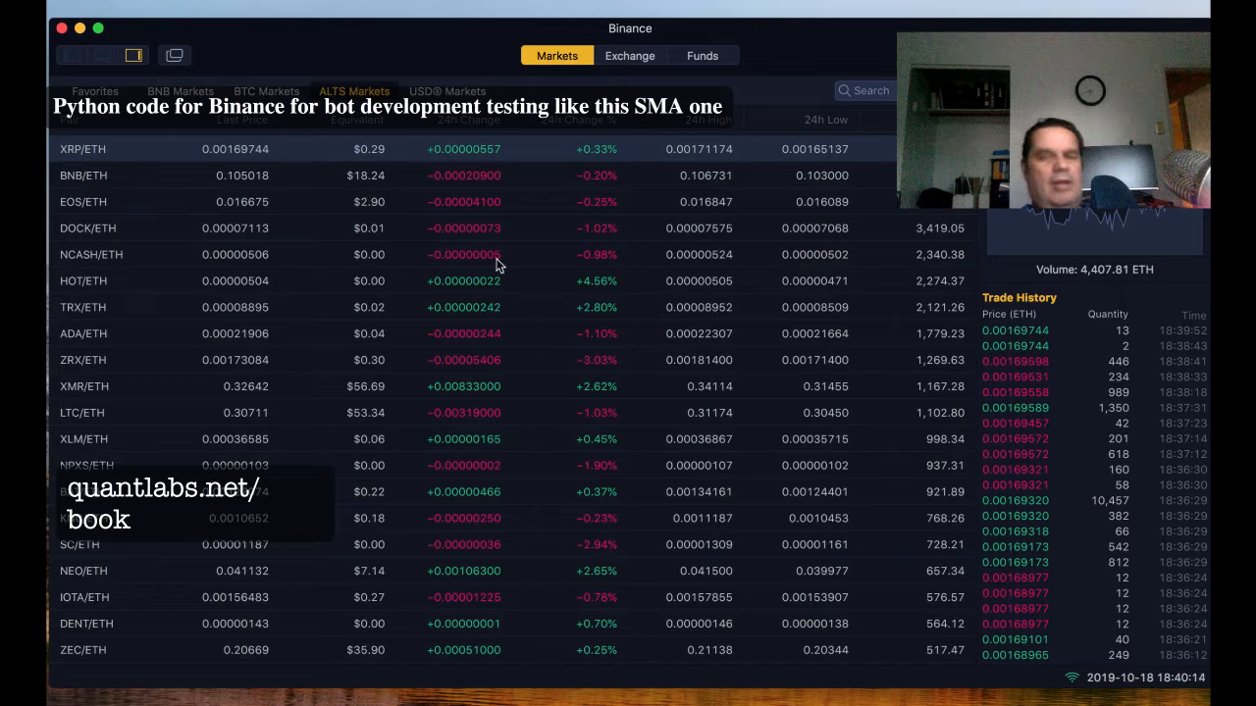
{"action": "mouse_move", "coordinate": [581, 287]}
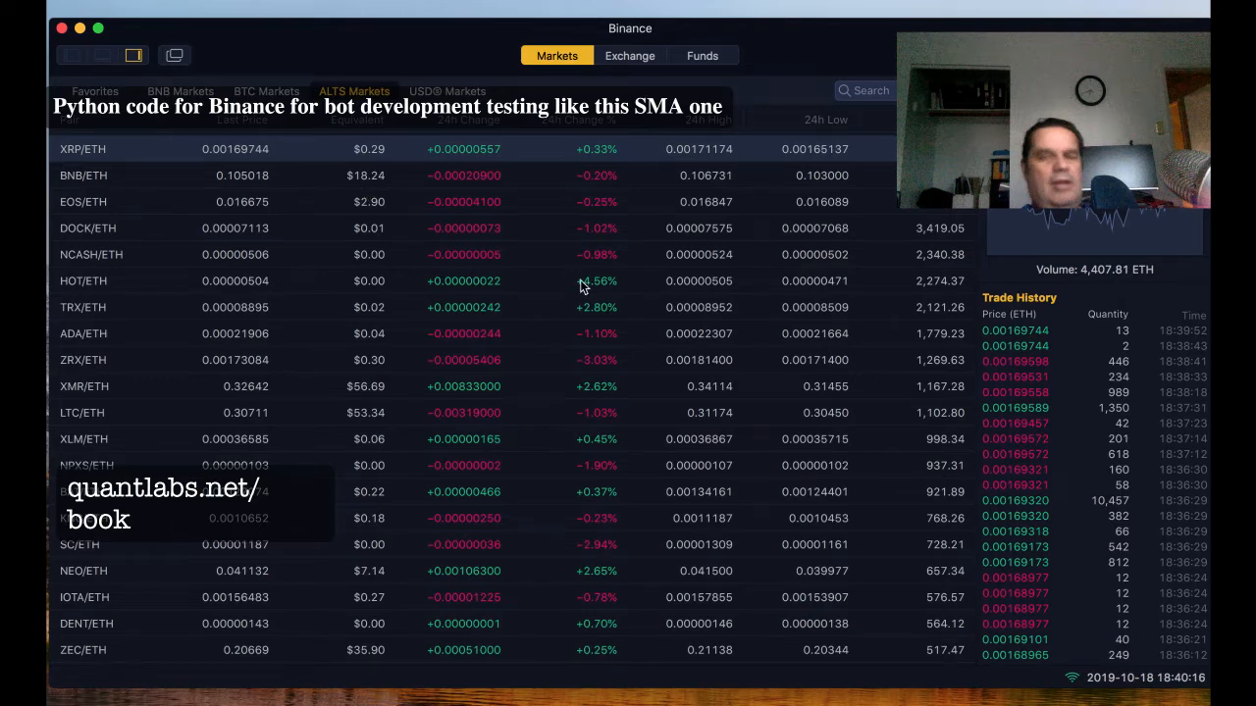
{"action": "mouse_move", "coordinate": [703, 696]}
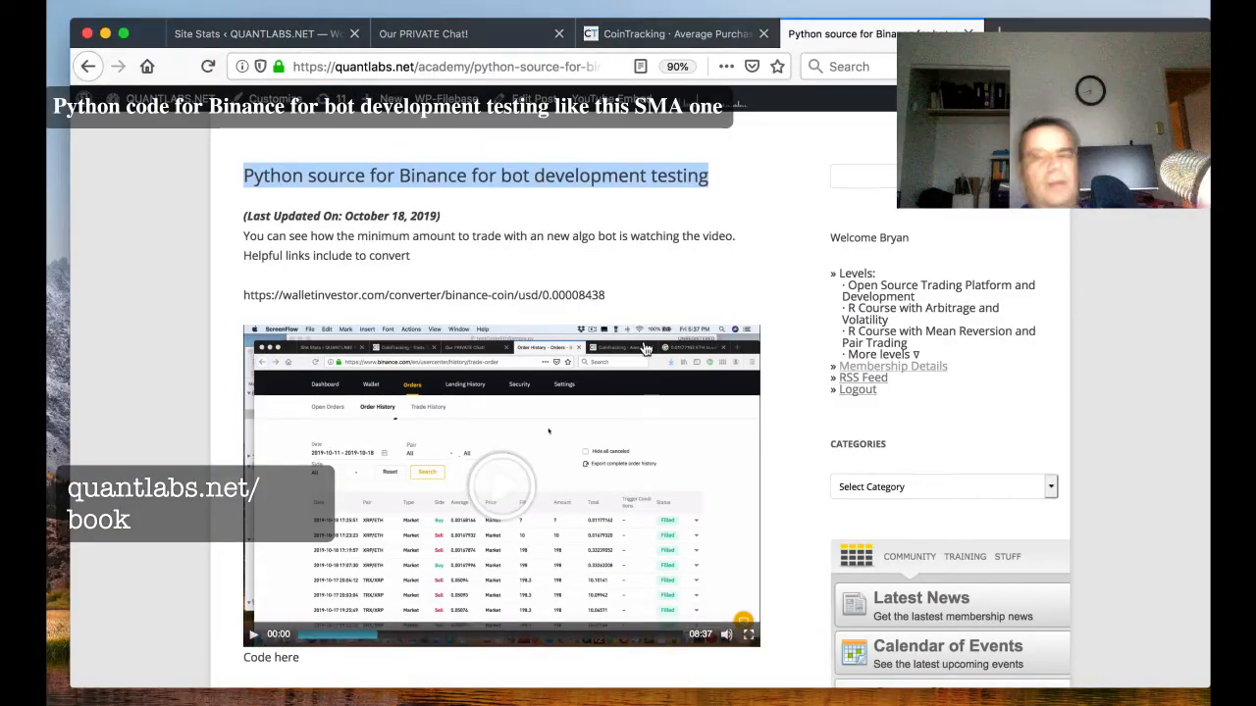
Step: Navigate Firefox to the quantlabs.net blog home page from the address bar
{"action": "left_click", "coordinate": [1017, 31]}
{"action": "type", "text": "quantlabs.net/"}
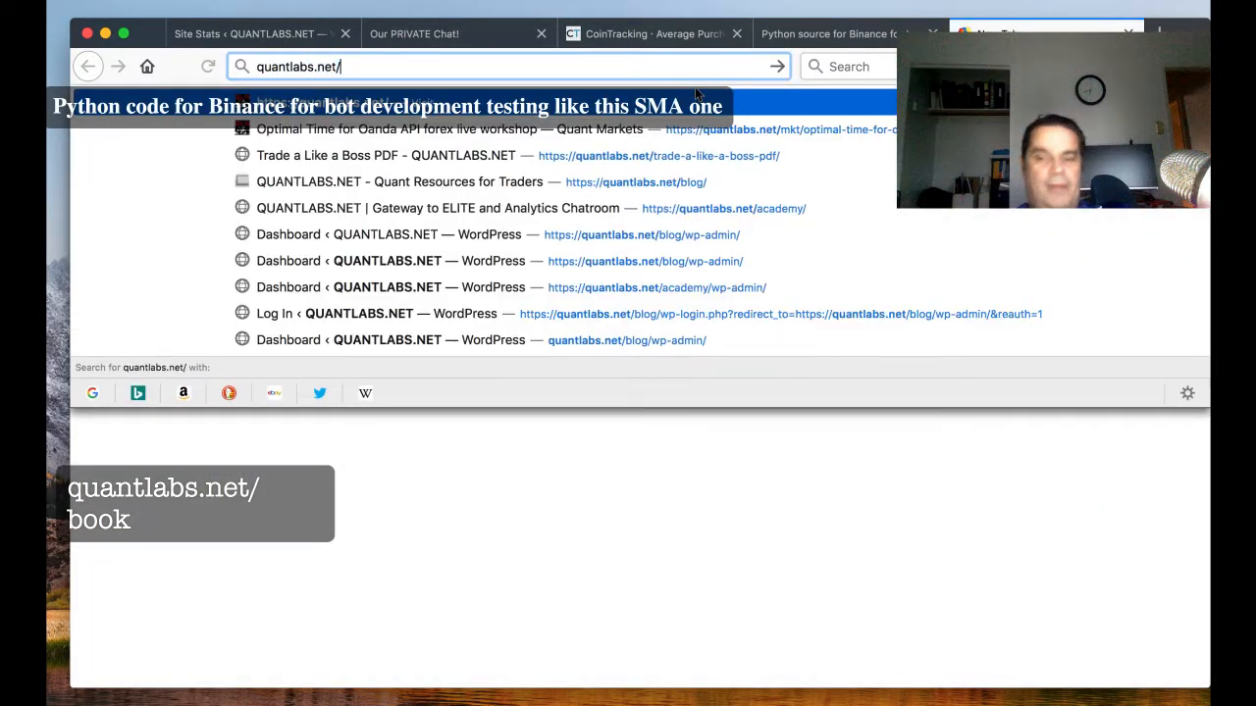
{"action": "left_click", "coordinate": [636, 181]}
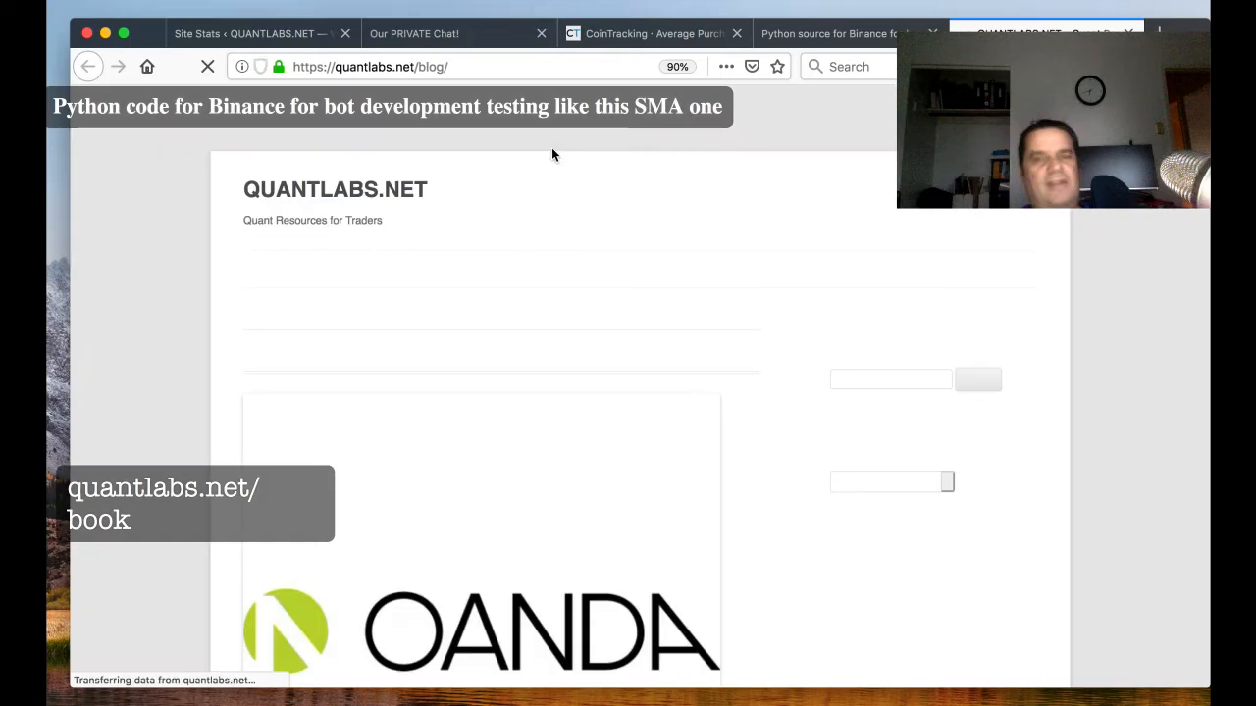
Step: Scroll down the blog to the 'Crypto pairs to trade in US dollar on Binance USA' post
{"action": "scroll", "scroll_direction": "down", "scroll_amount": 3}
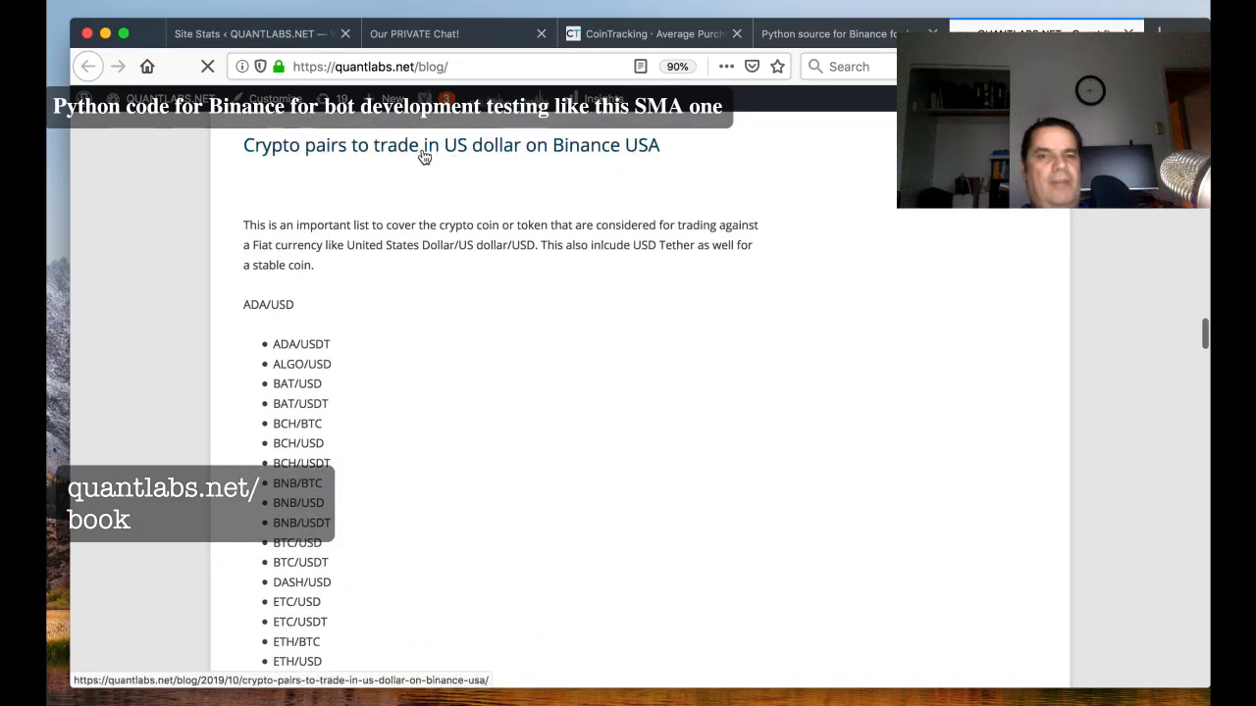
{"action": "scroll", "scroll_direction": "down", "scroll_amount": 3}
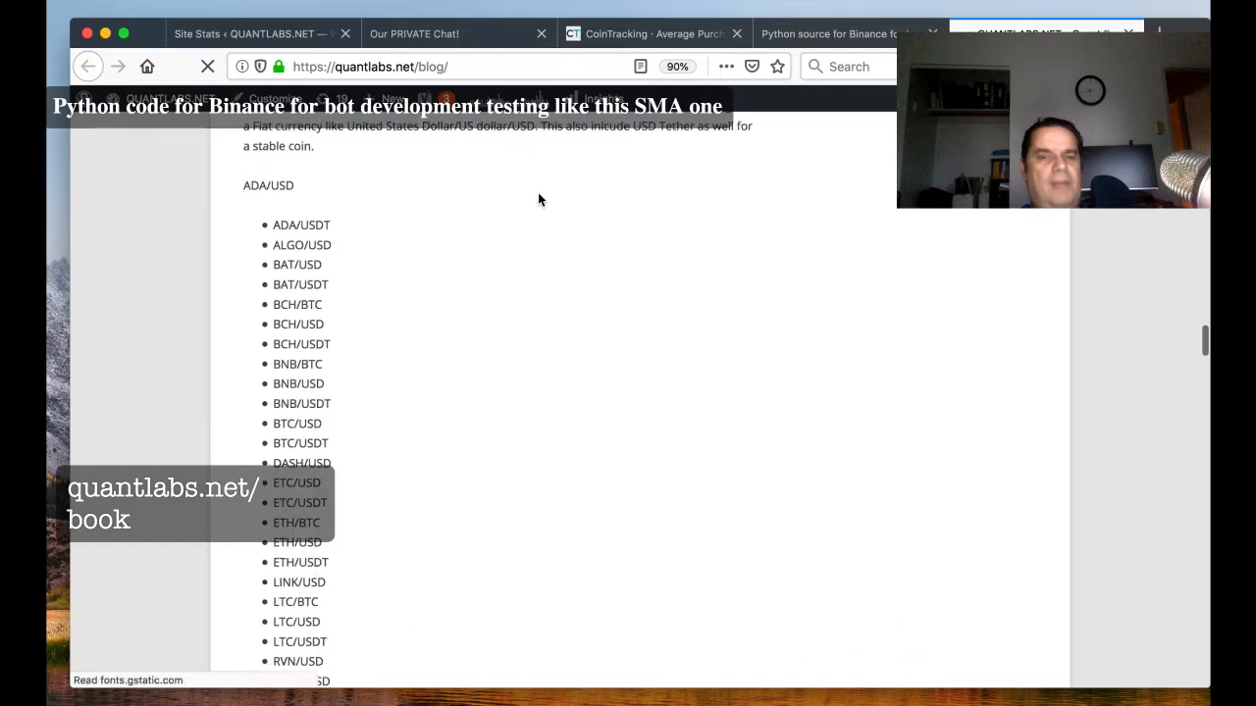
{"action": "scroll", "scroll_direction": "down", "scroll_amount": 3}
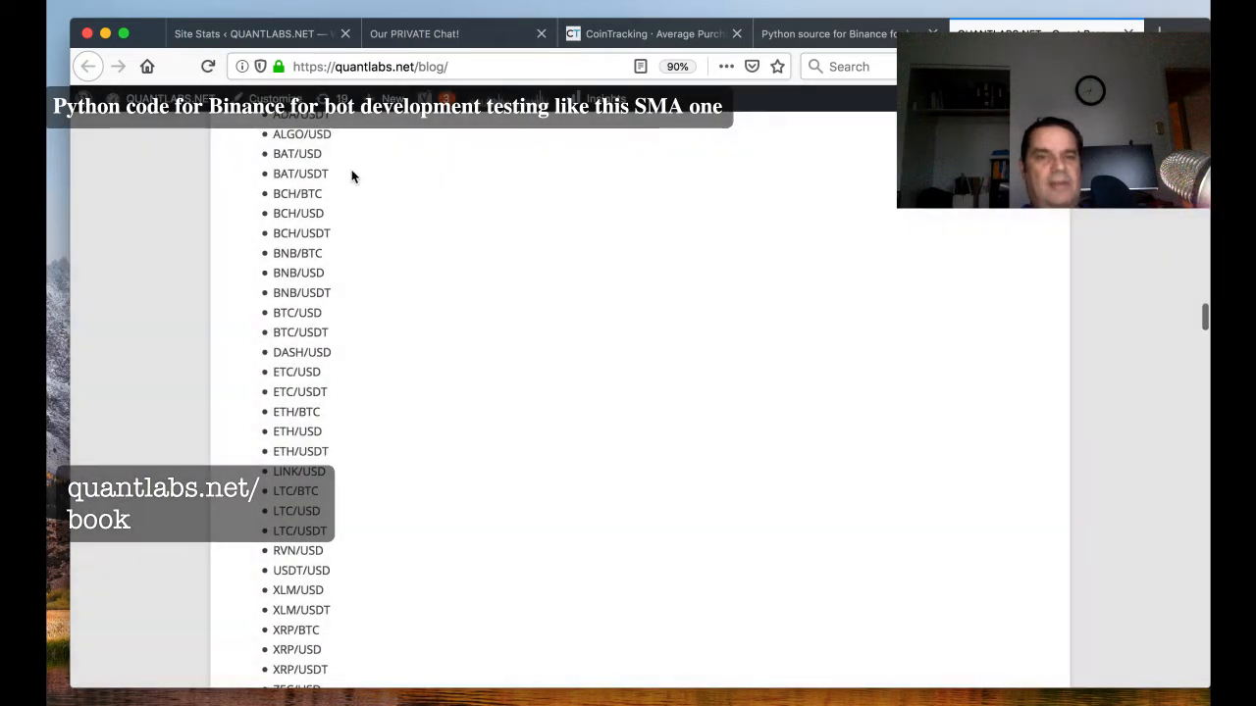
{"action": "scroll", "scroll_direction": "down", "scroll_amount": 3}
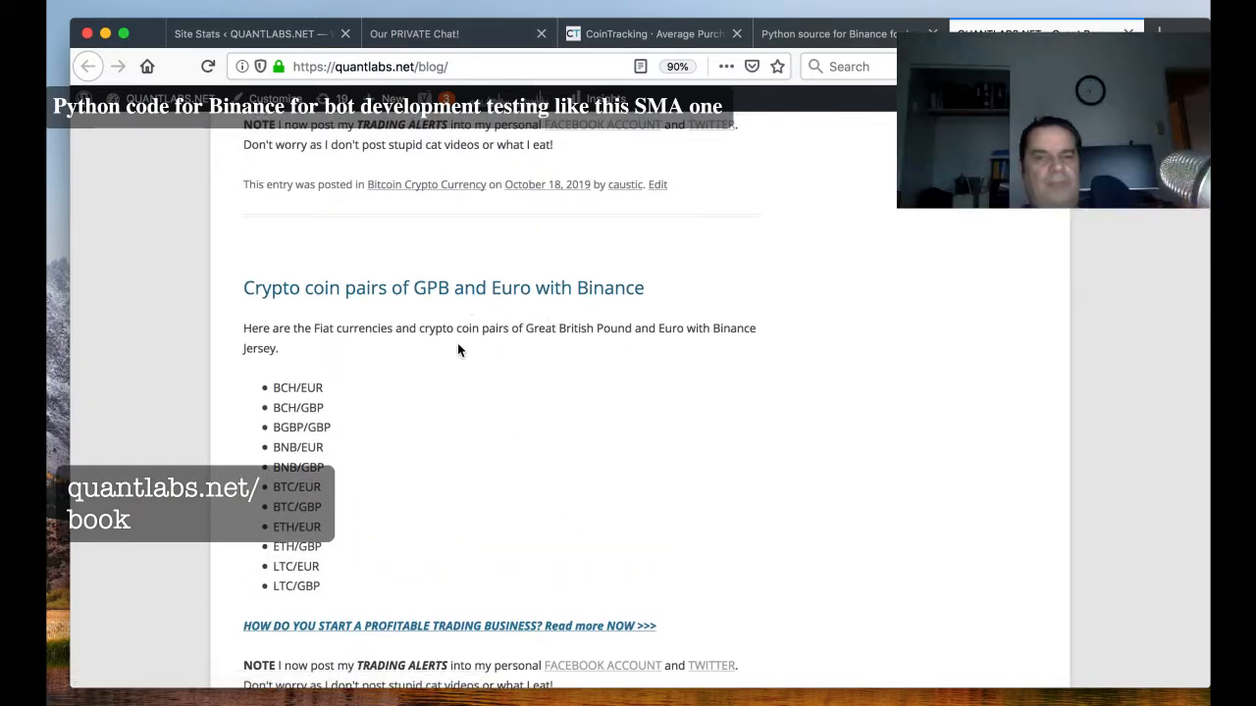
Step: Scroll past the GBP/Euro pairs list to the 'Lowest cost for minimum order testing' post
{"action": "scroll", "scroll_direction": "down", "scroll_amount": 3}
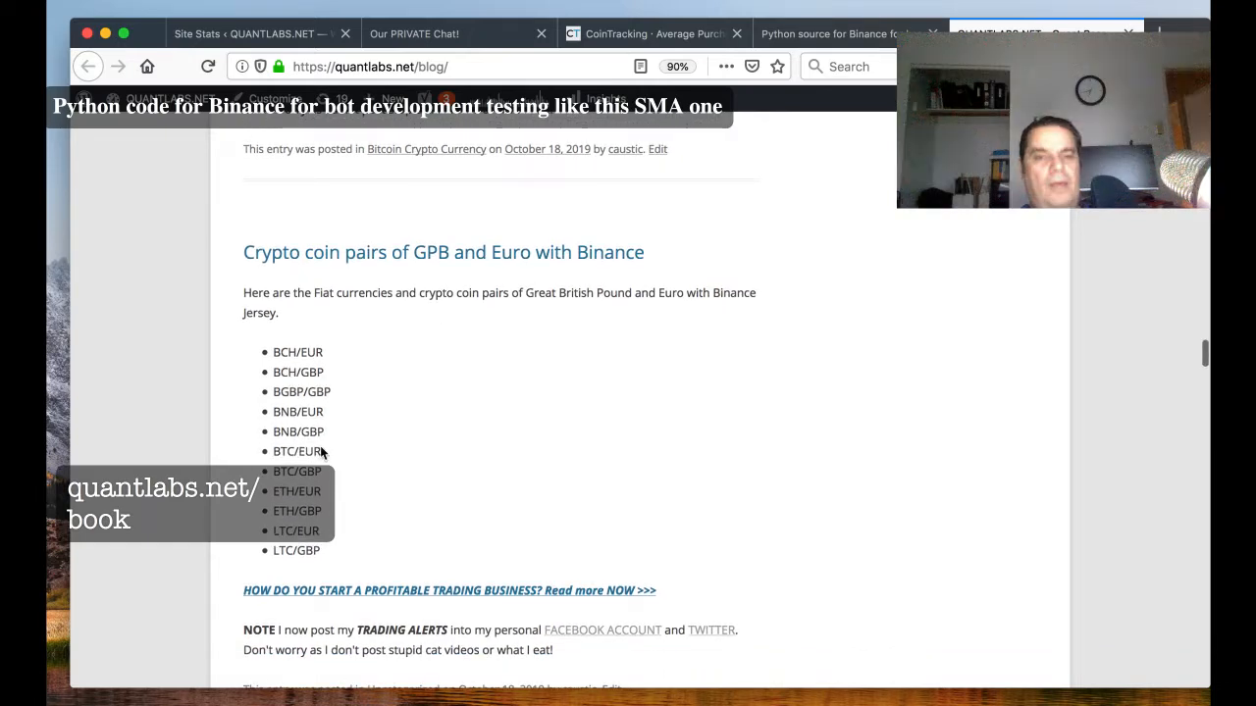
{"action": "mouse_move", "coordinate": [302, 420]}
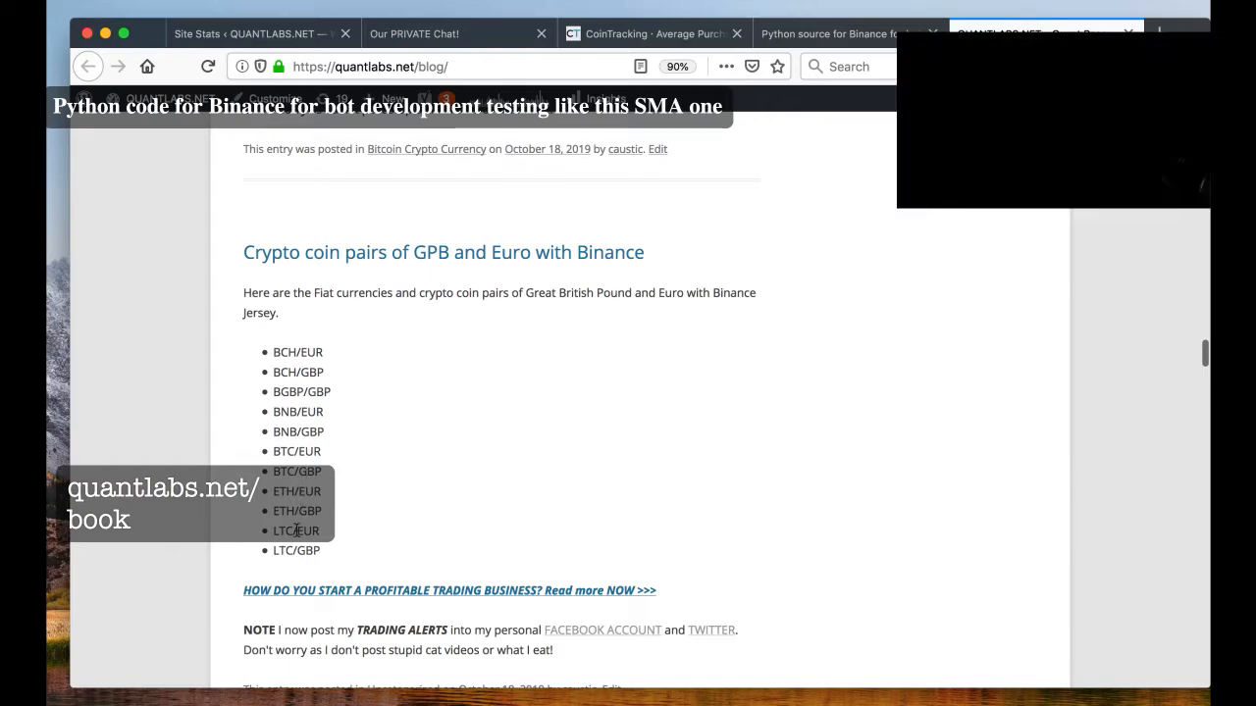
{"action": "scroll", "scroll_direction": "down", "scroll_amount": 3}
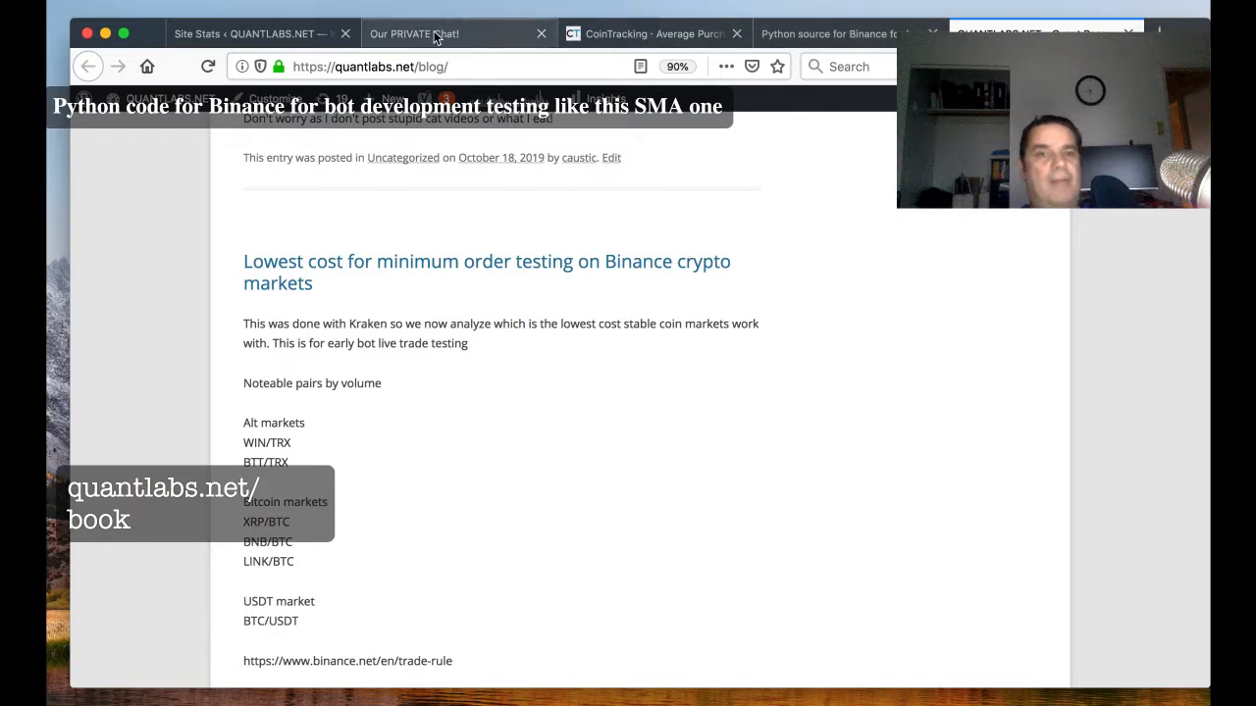
{"action": "left_click", "coordinate": [828, 33]}
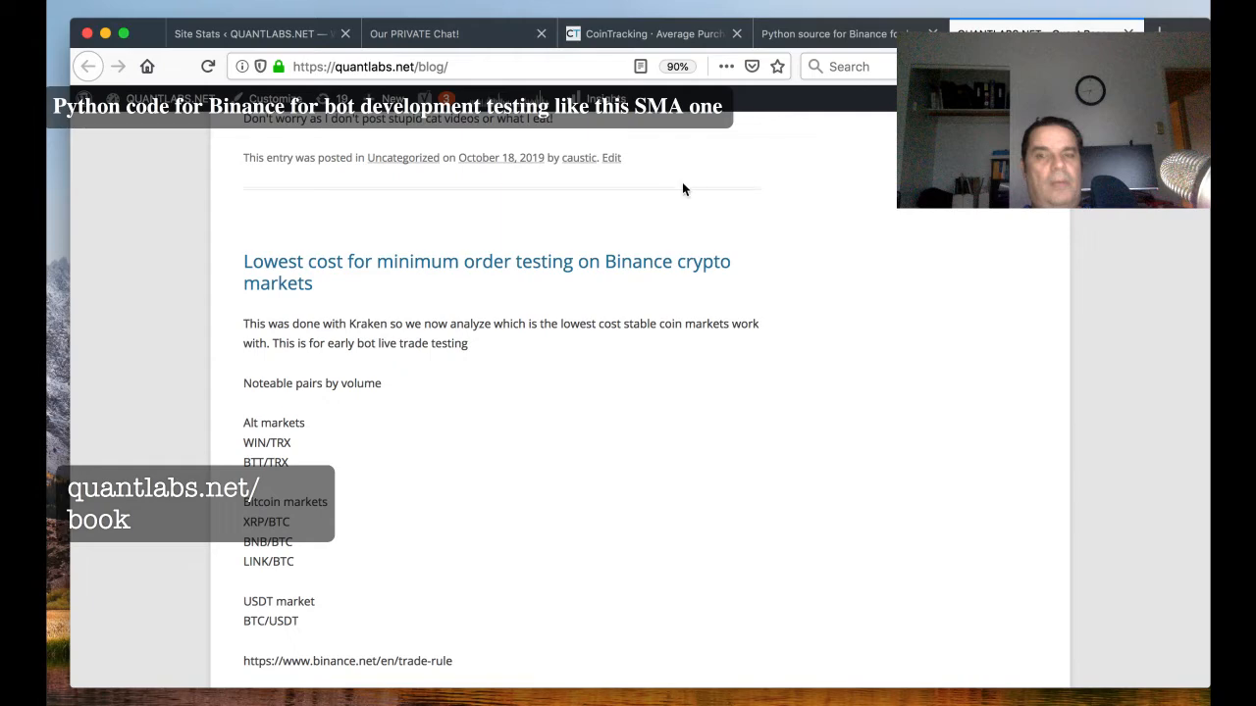
{"action": "scroll", "scroll_direction": "down", "scroll_amount": 3}
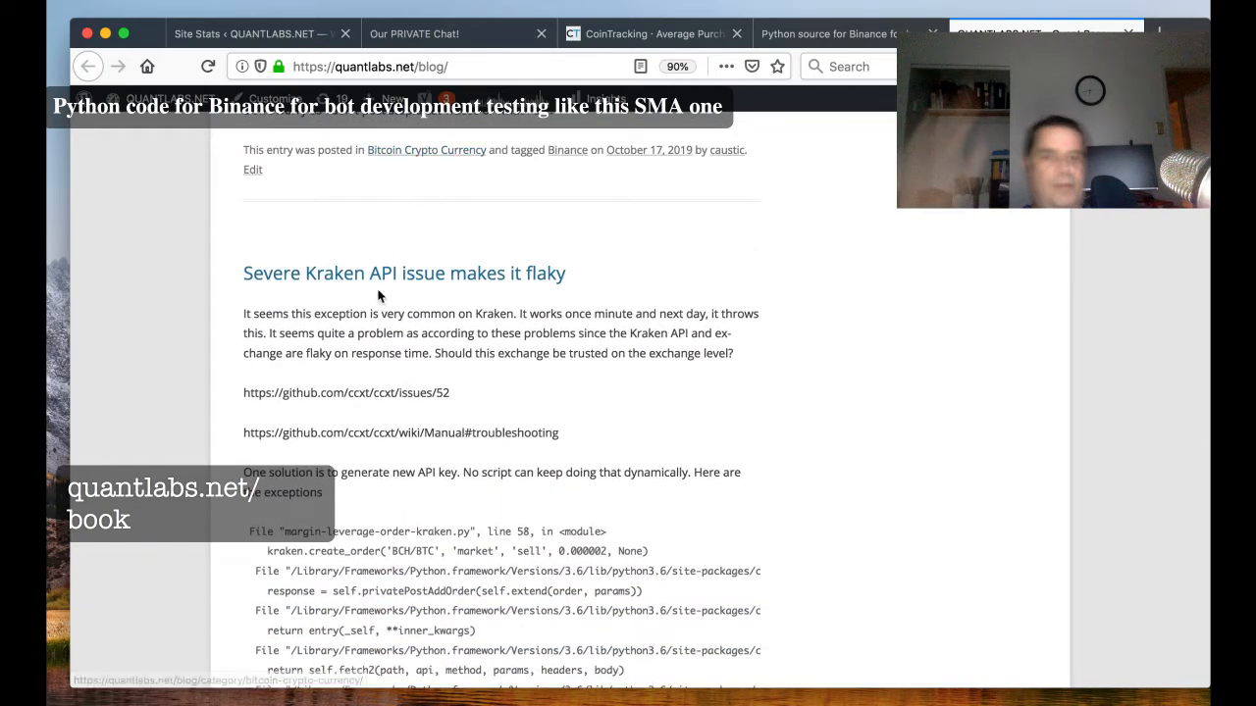
Step: Scroll through the Kraken posts around the Binance USA US-dollar crypto pairs post
{"action": "scroll", "scroll_direction": "down", "scroll_amount": 3}
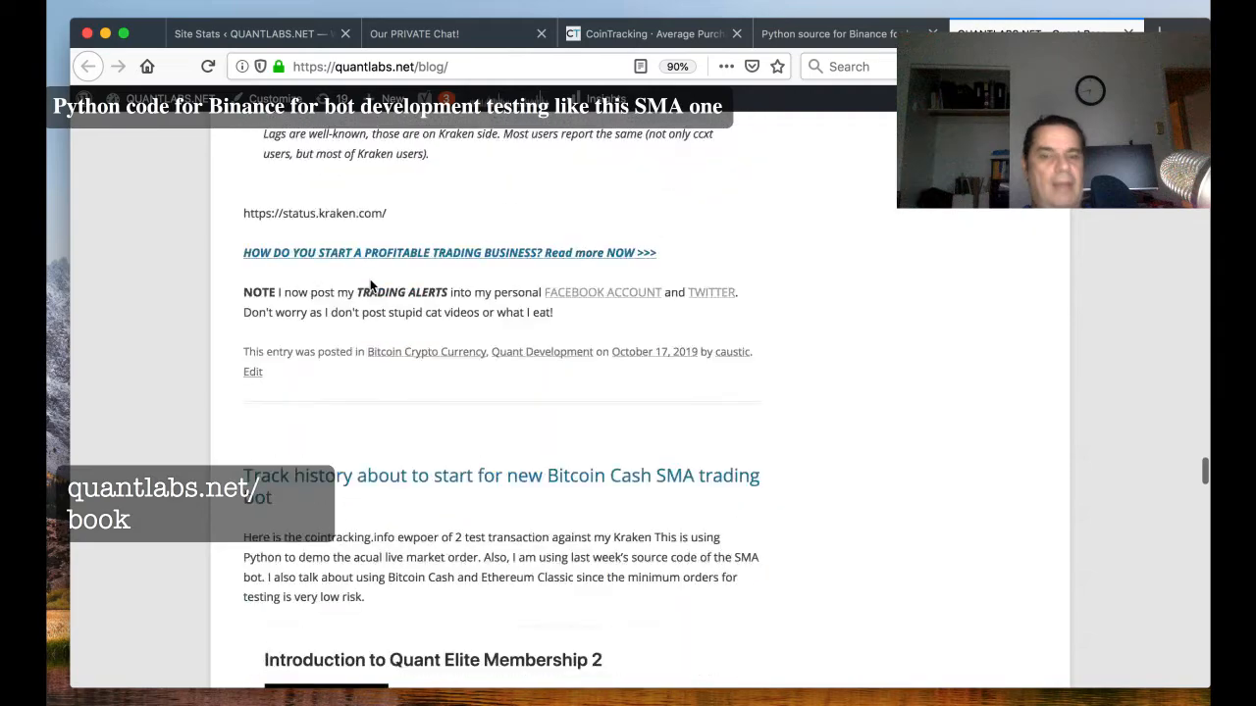
{"action": "scroll", "scroll_direction": "up", "scroll_amount": 3}
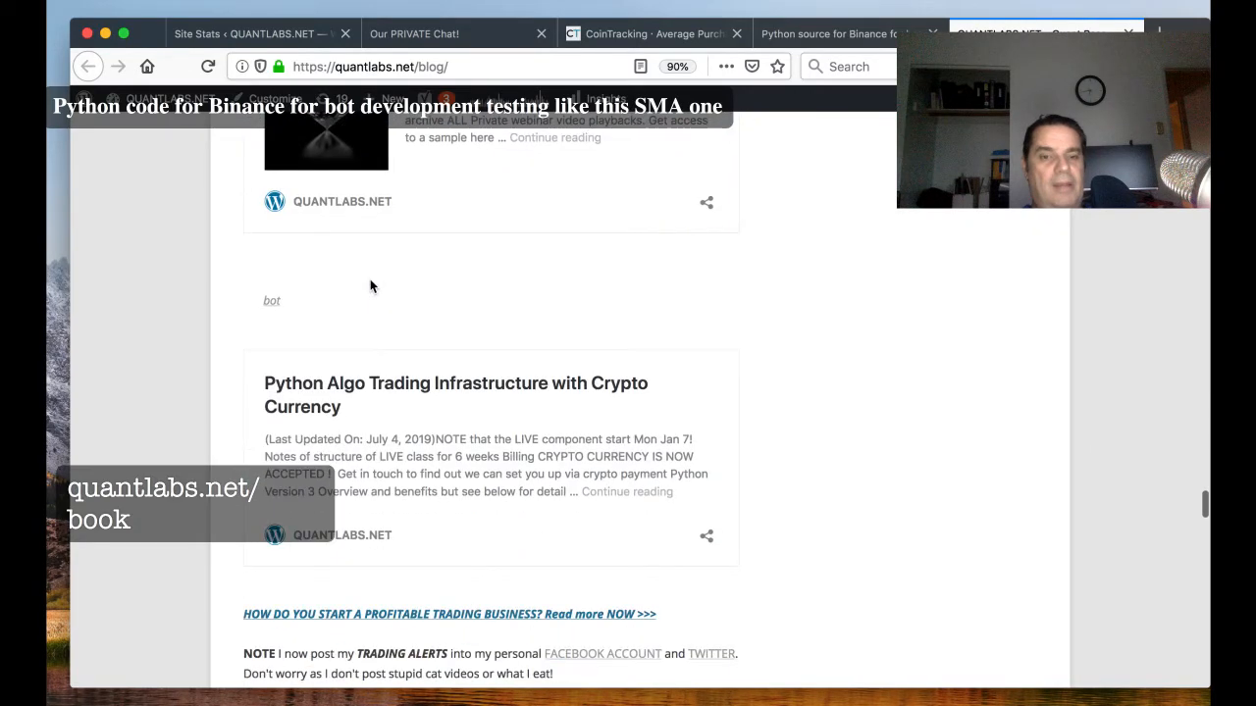
{"action": "scroll", "scroll_direction": "down", "scroll_amount": 3}
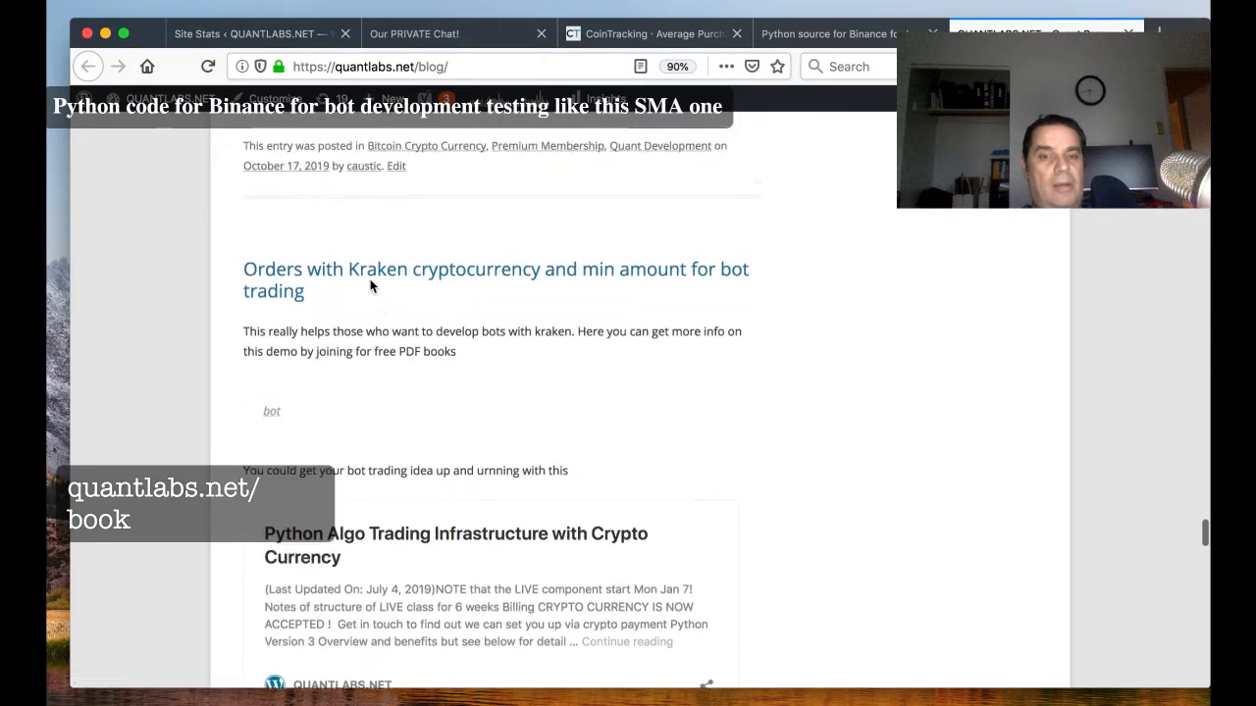
{"action": "scroll", "scroll_direction": "down", "scroll_amount": 3}
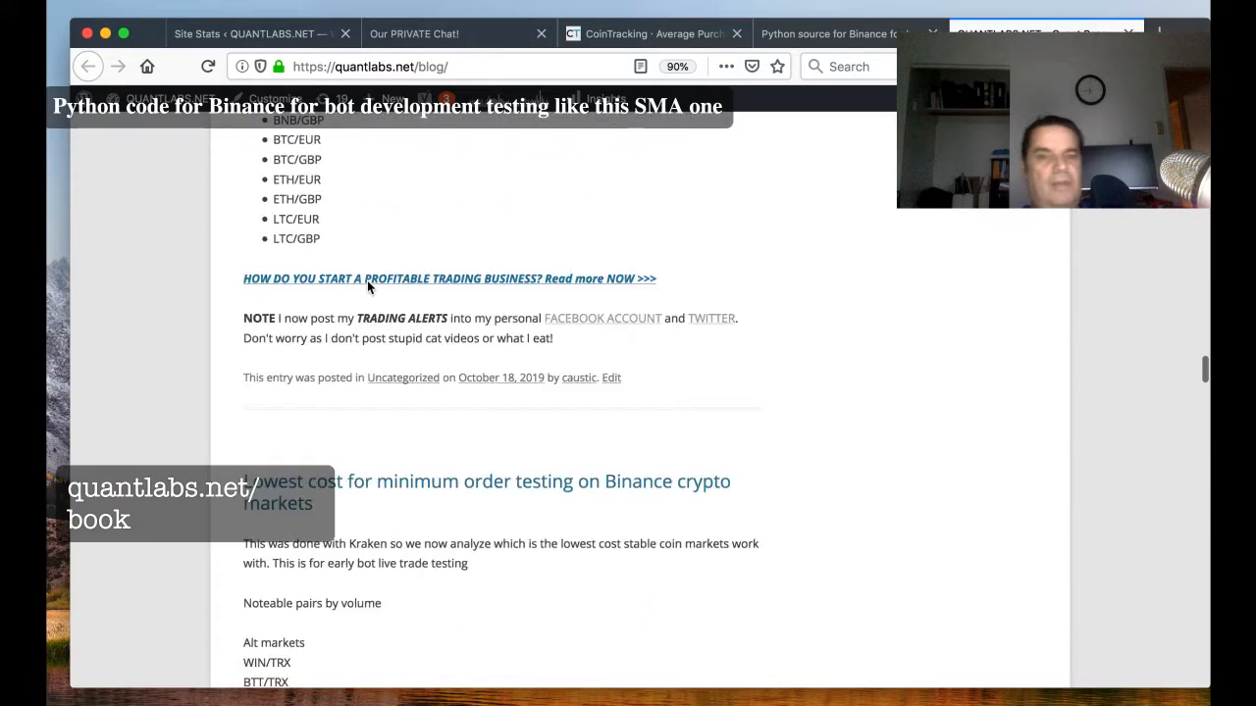
{"action": "scroll", "scroll_direction": "down", "scroll_amount": 3}
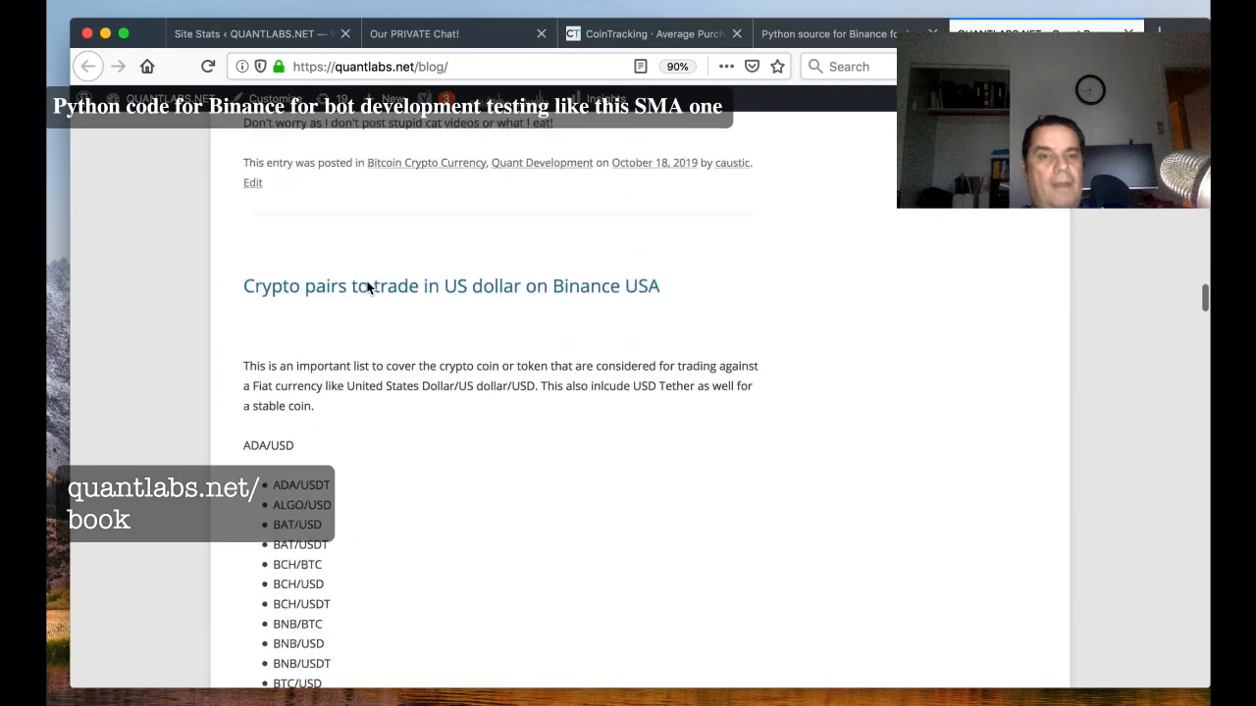
Step: Go to youtube.com and show the QuantLabs channel's uploaded videos list
{"action": "type", "text": "youtube.com/"}
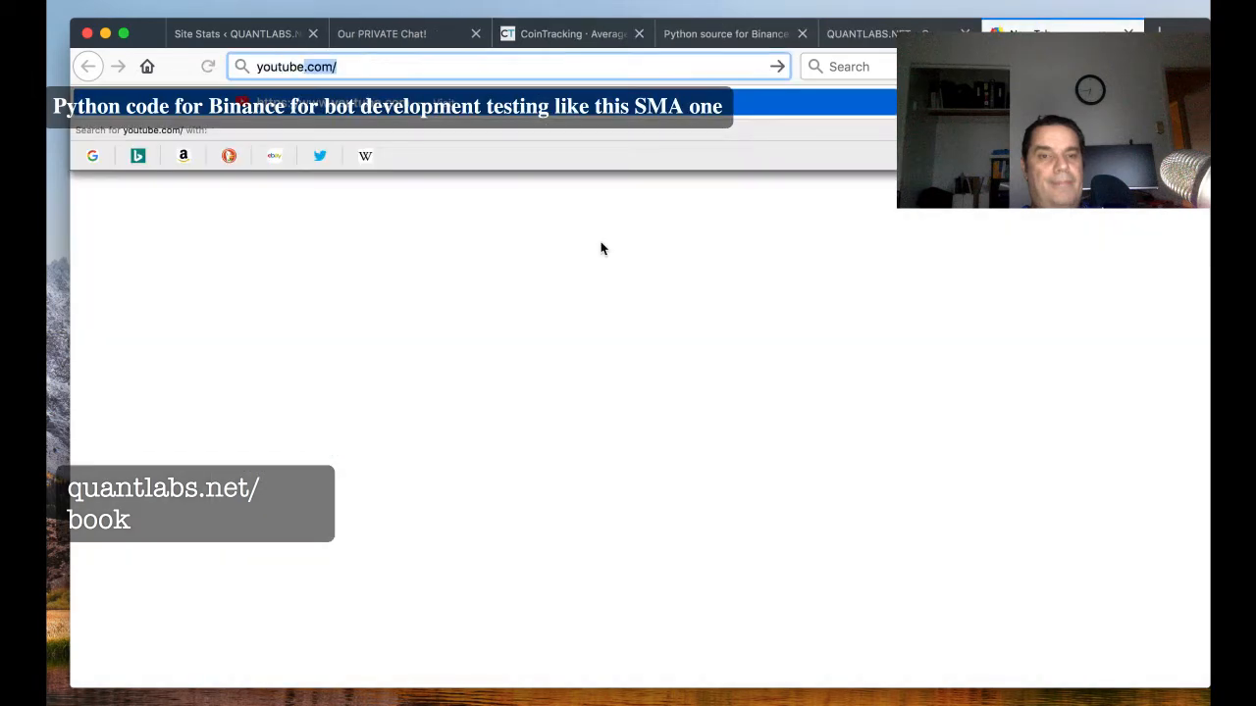
{"action": "type", "text": "quantlabs"}
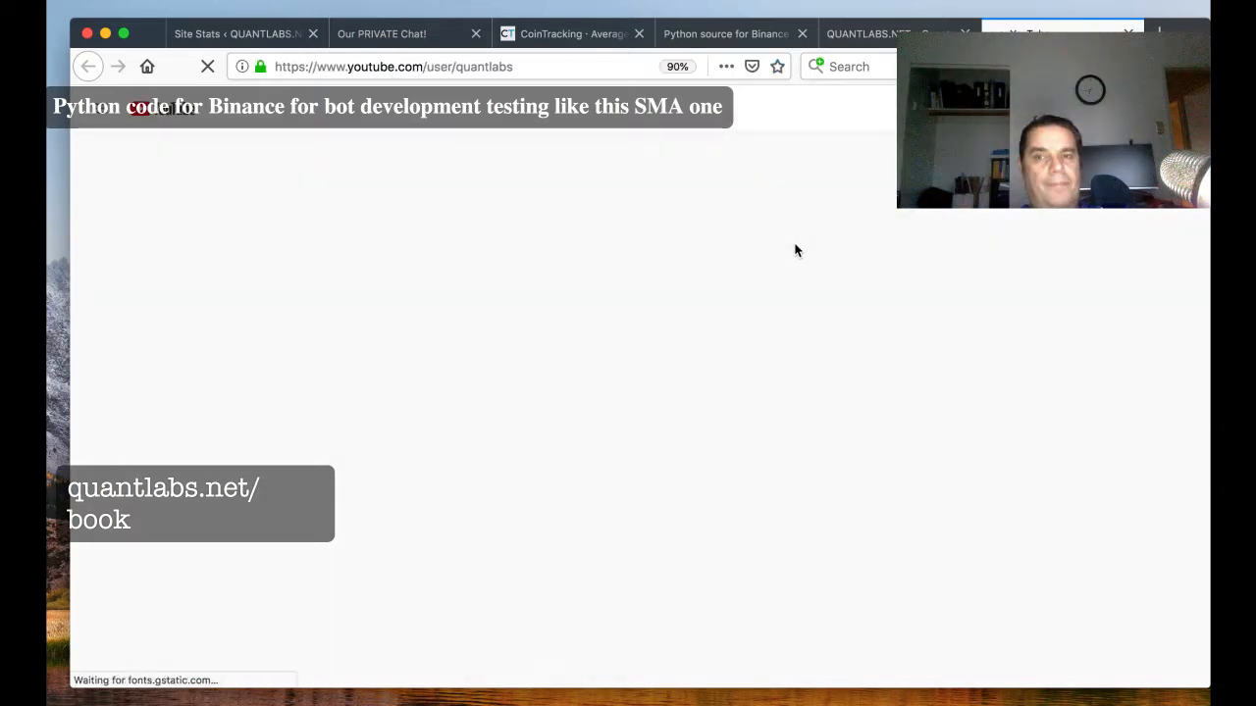
{"action": "mouse_move", "coordinate": [779, 236]}
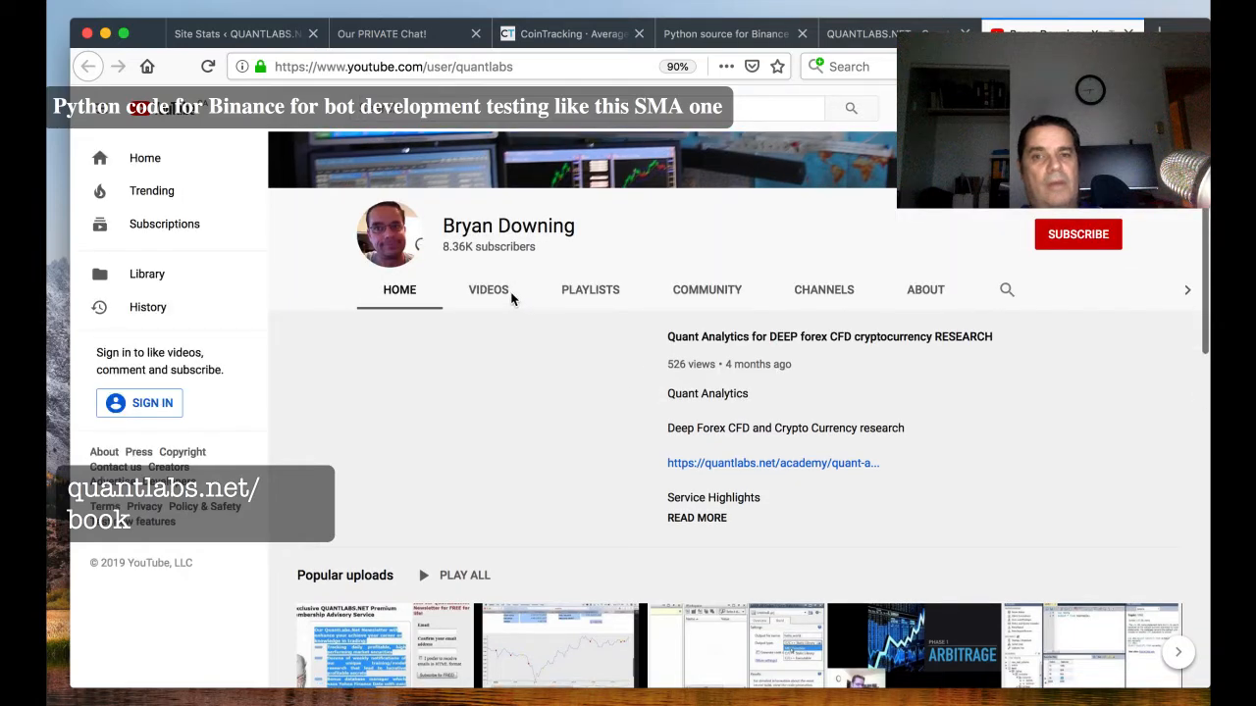
{"action": "left_click", "coordinate": [487, 290]}
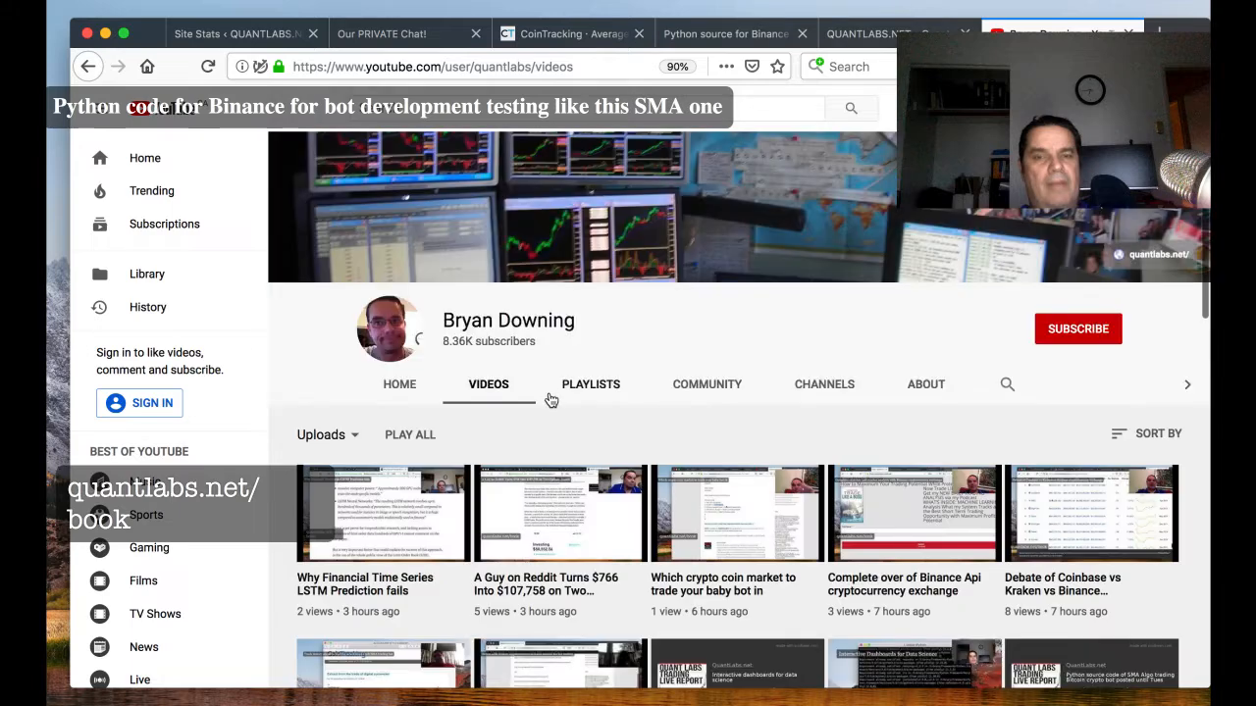
Step: Browse the channel's Python source for Binance videos, then return to the running terminal
{"action": "scroll", "scroll_direction": "down", "scroll_amount": 3}
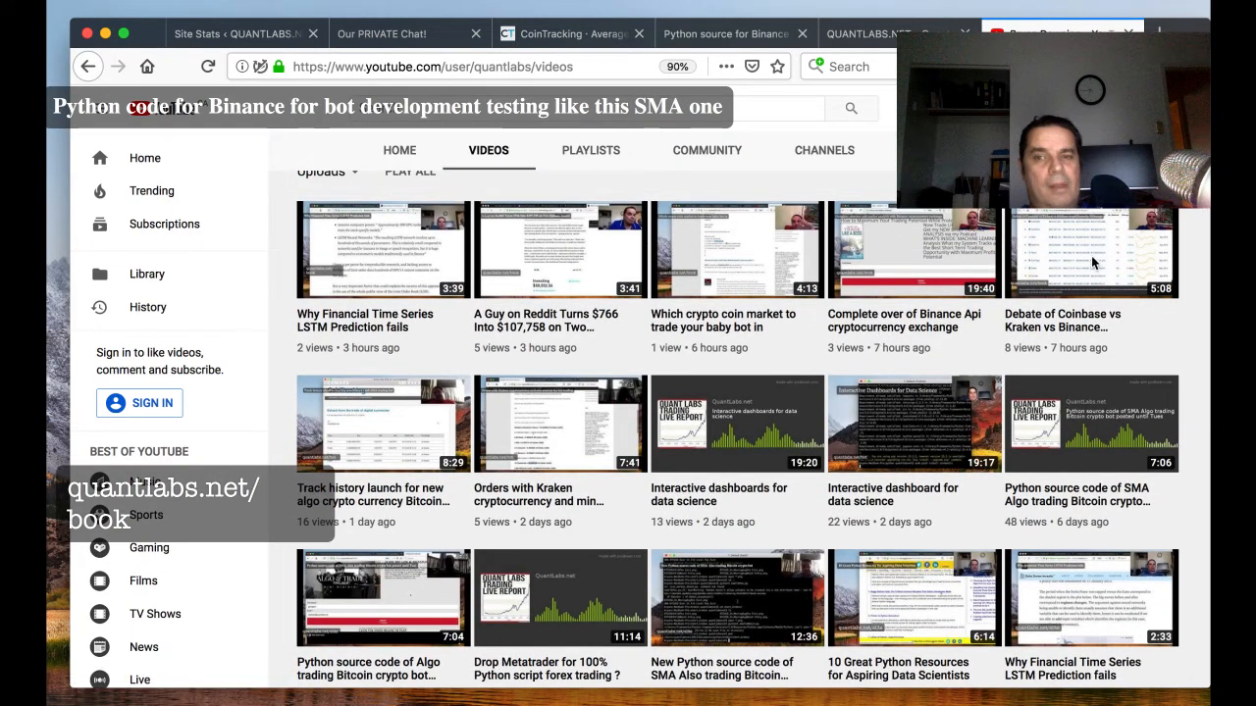
{"action": "mouse_move", "coordinate": [1087, 377]}
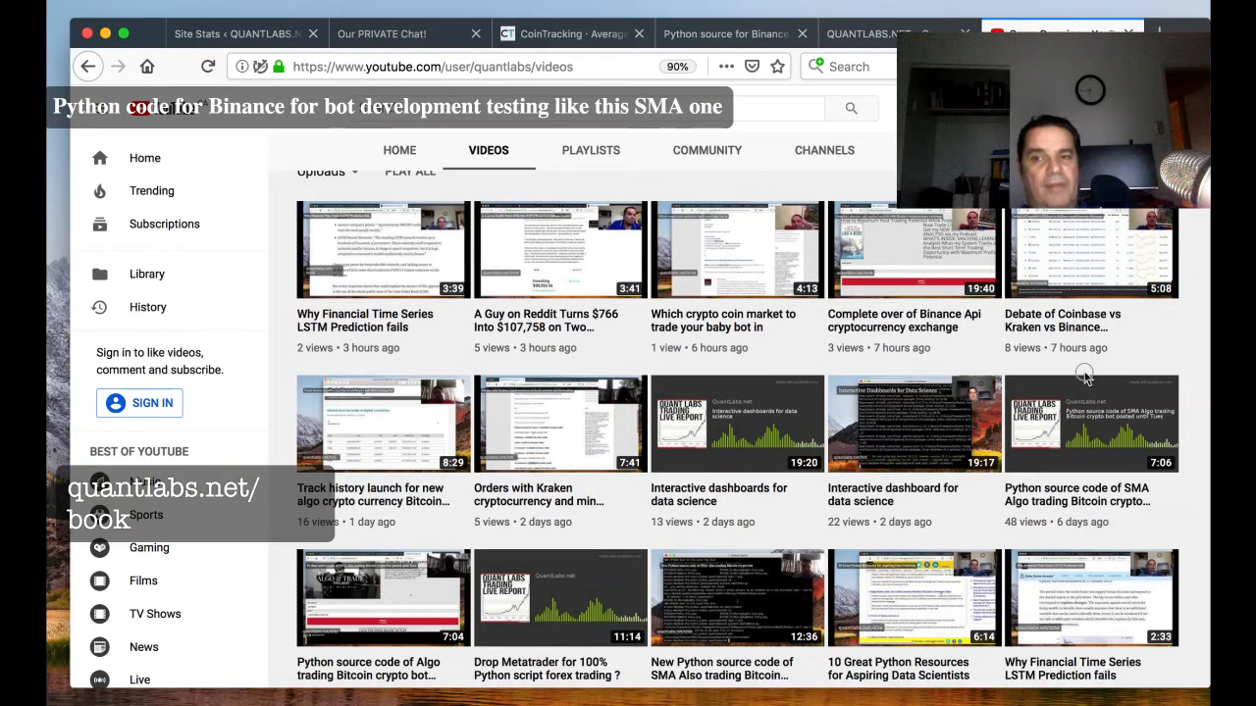
{"action": "mouse_move", "coordinate": [576, 282]}
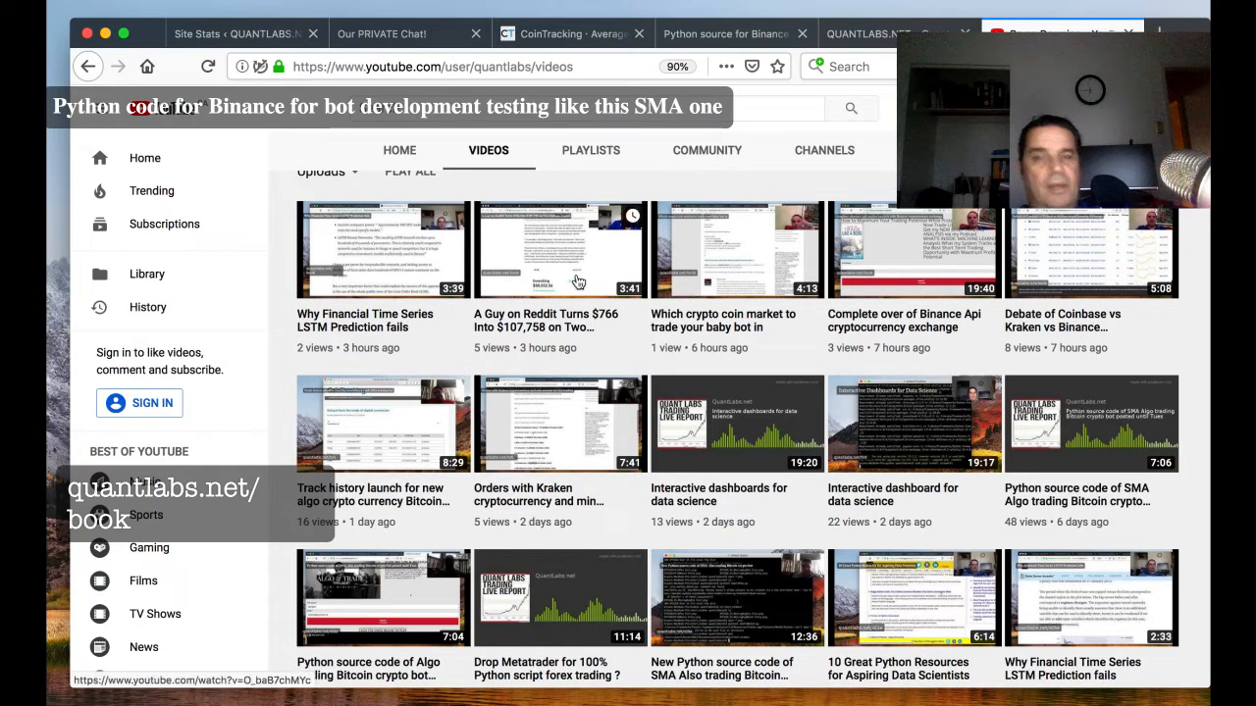
{"action": "scroll", "scroll_direction": "down", "scroll_amount": 3}
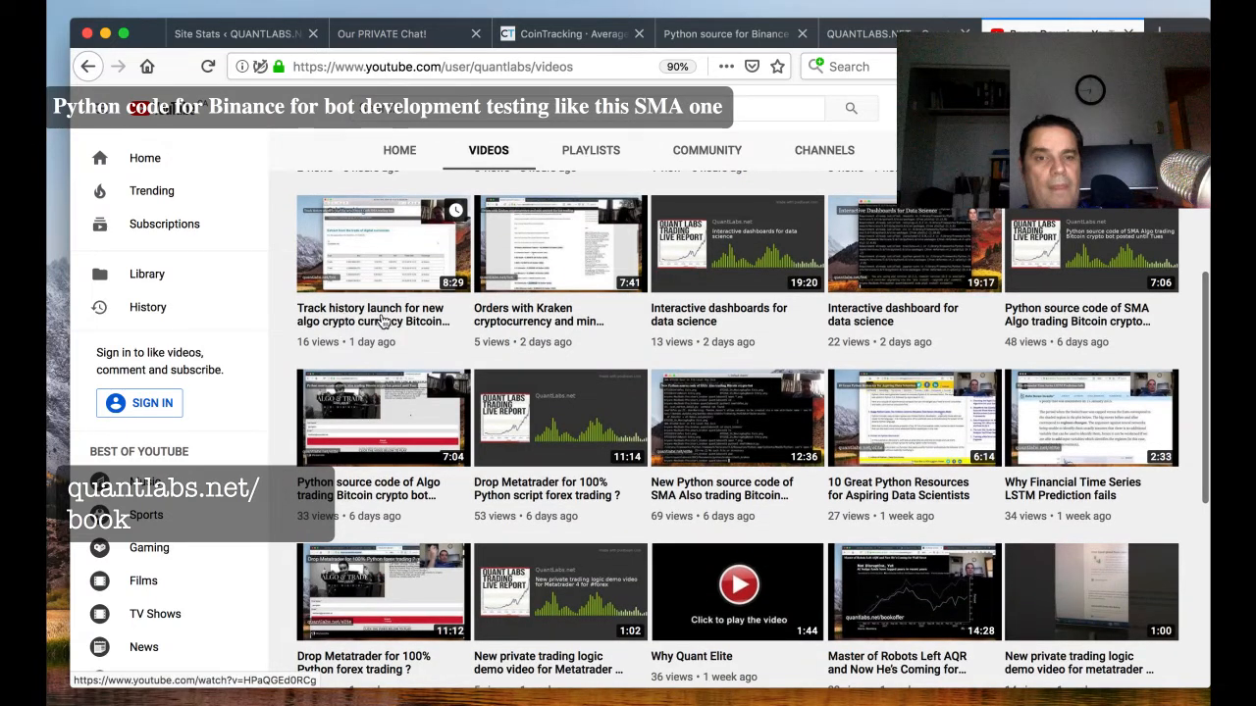
{"action": "mouse_move", "coordinate": [343, 330]}
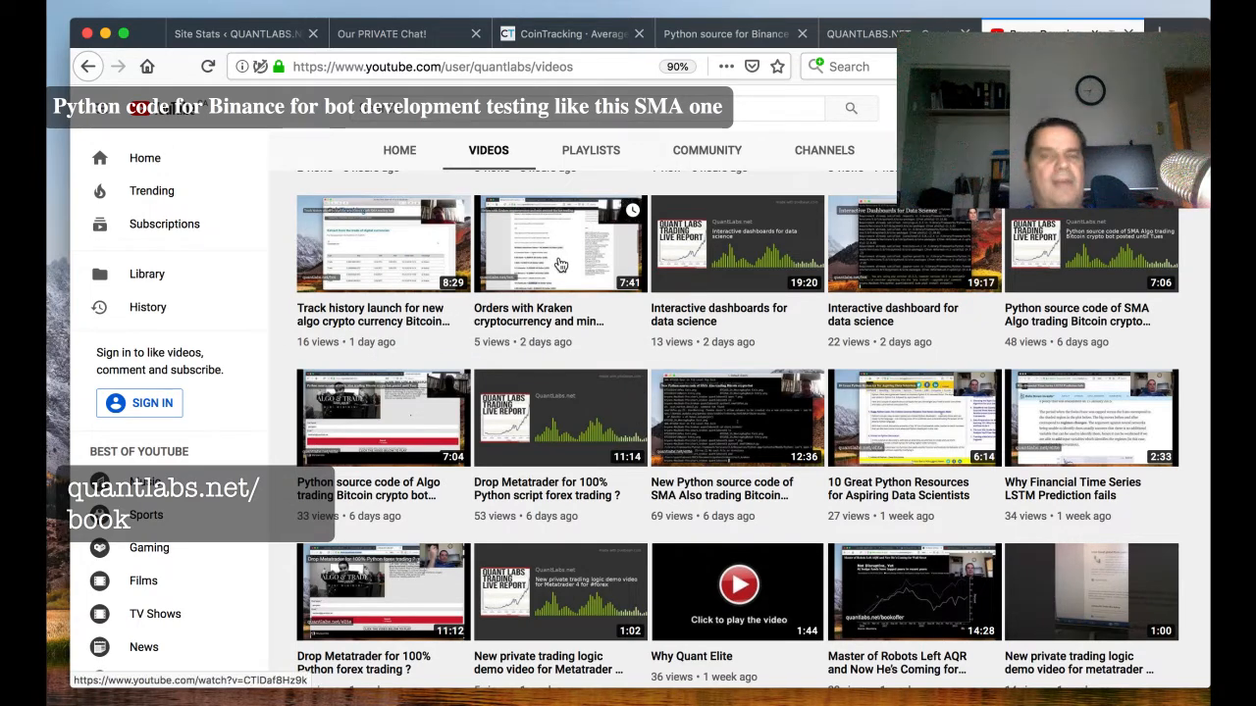
{"action": "left_click", "coordinate": [726, 34]}
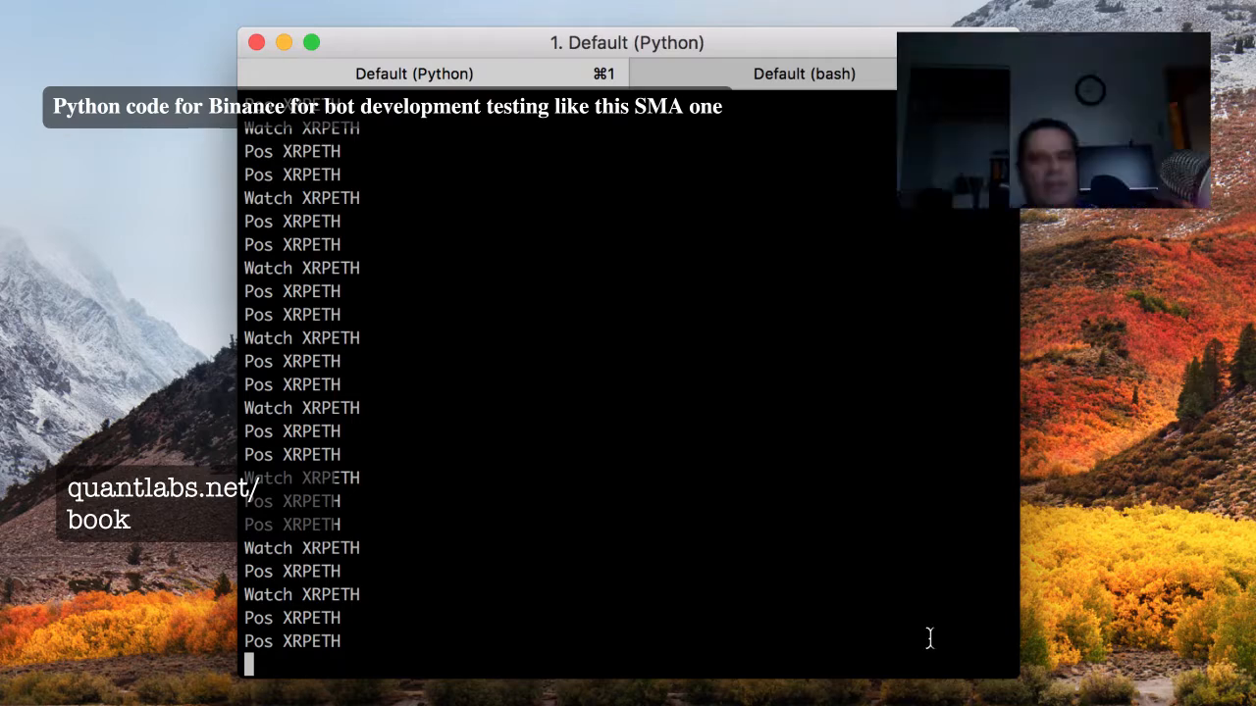
{"action": "mouse_move", "coordinate": [145, 28]}
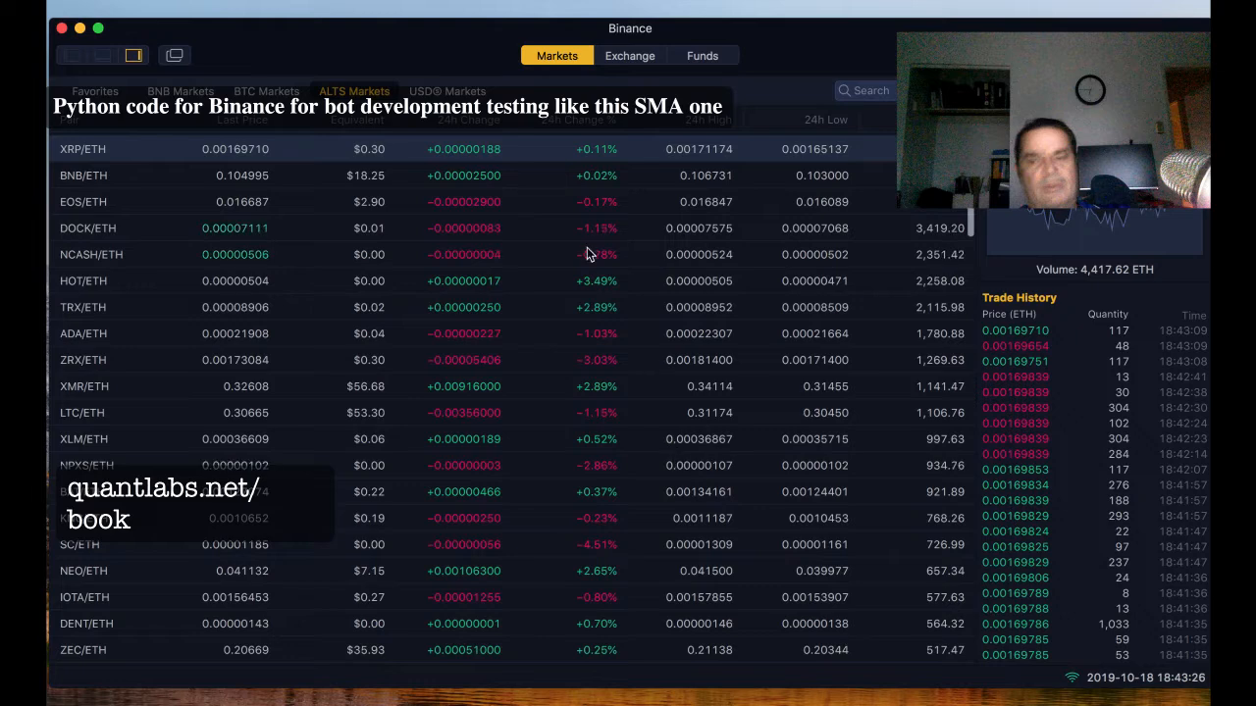
{"action": "mouse_move", "coordinate": [344, 279]}
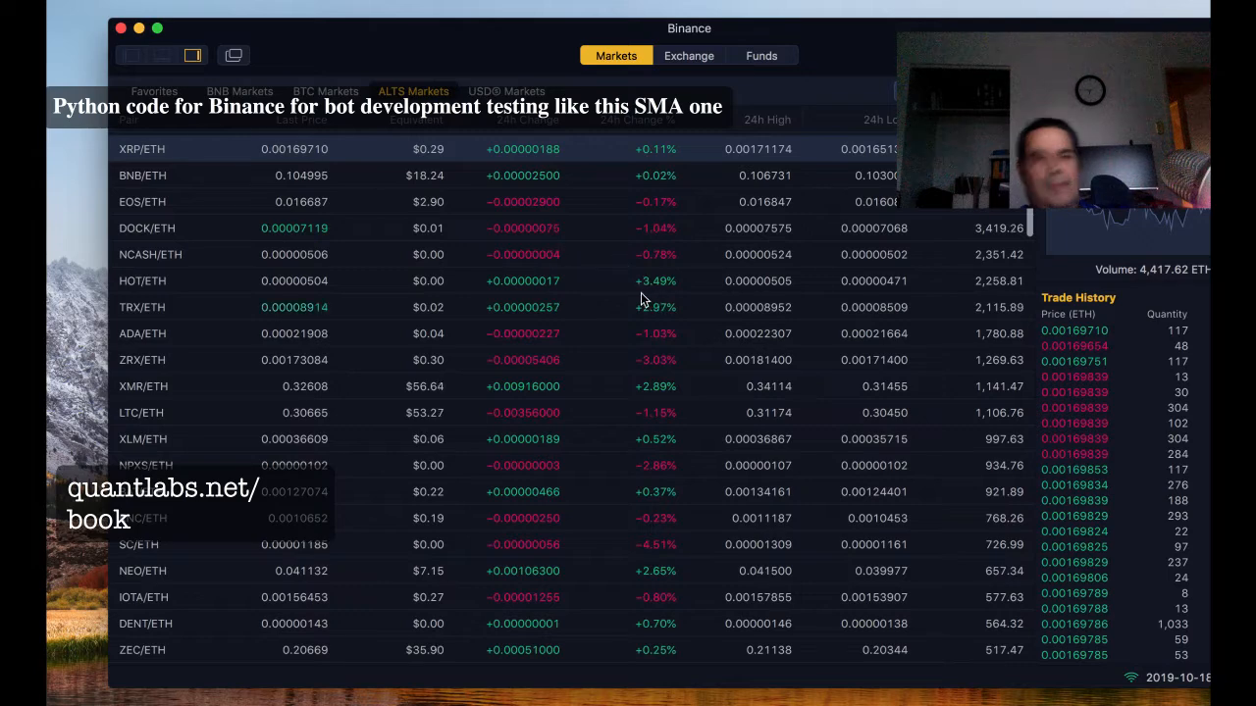
Step: Scroll through the ALTS markets sorted by 24h change, NXS/ETH leading at +24.87%
{"action": "scroll", "scroll_direction": "down", "scroll_amount": 3}
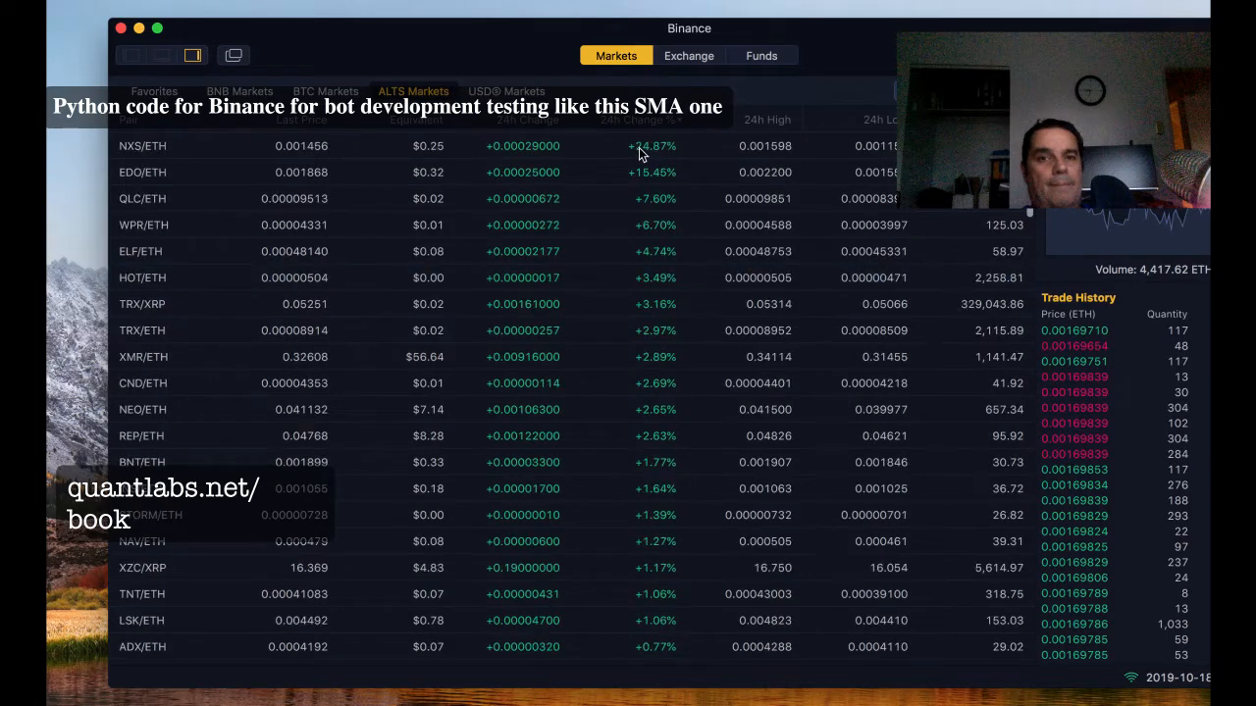
{"action": "mouse_move", "coordinate": [540, 274]}
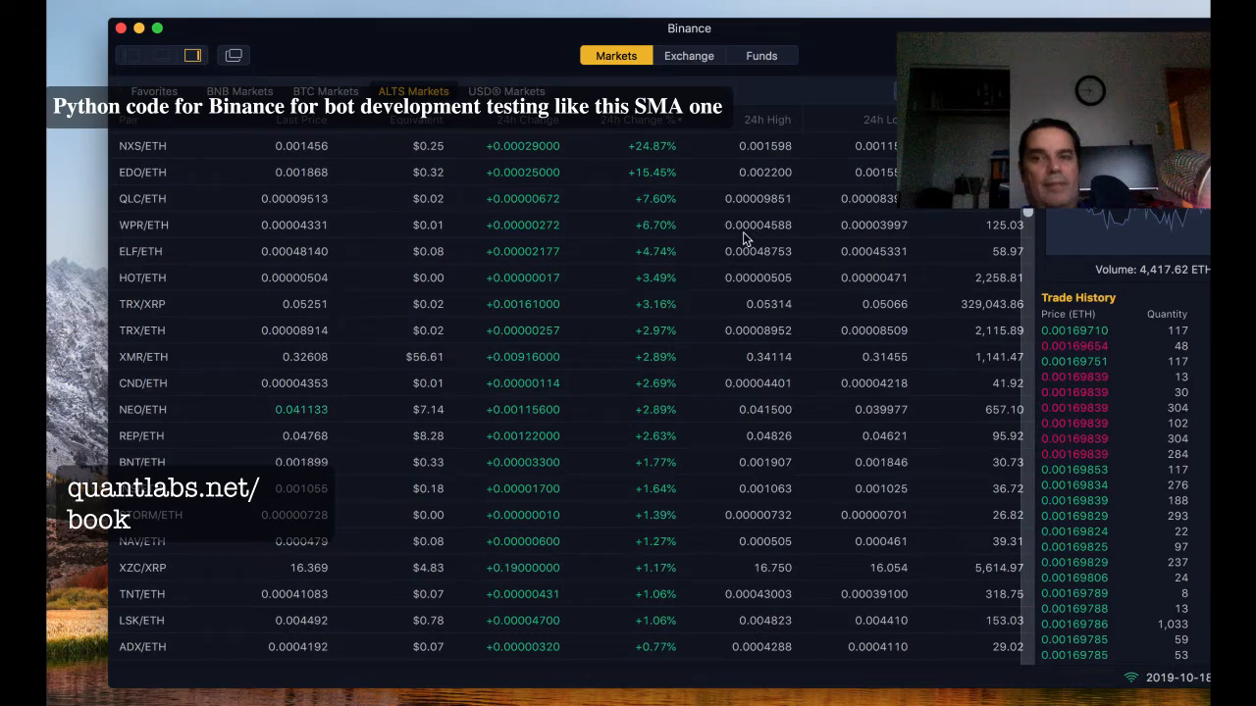
{"action": "scroll", "scroll_direction": "down", "scroll_amount": 3}
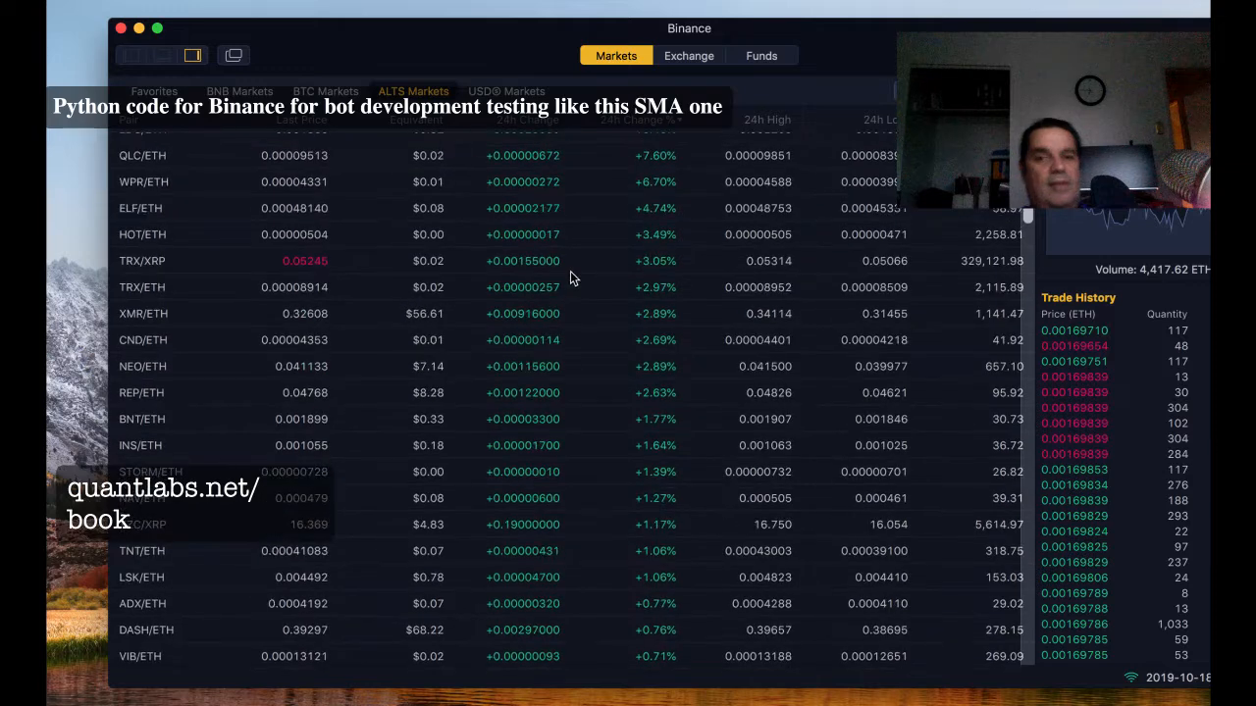
{"action": "scroll", "scroll_direction": "down", "scroll_amount": 3}
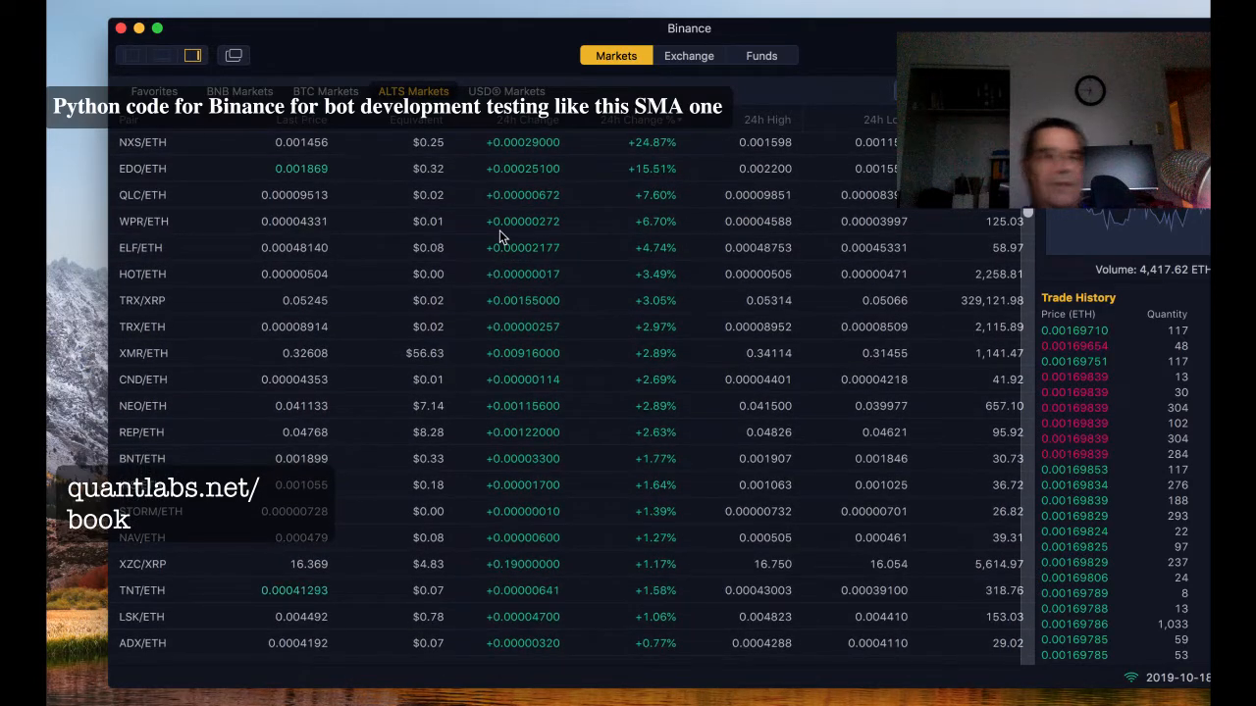
{"action": "scroll", "scroll_direction": "down", "scroll_amount": 3}
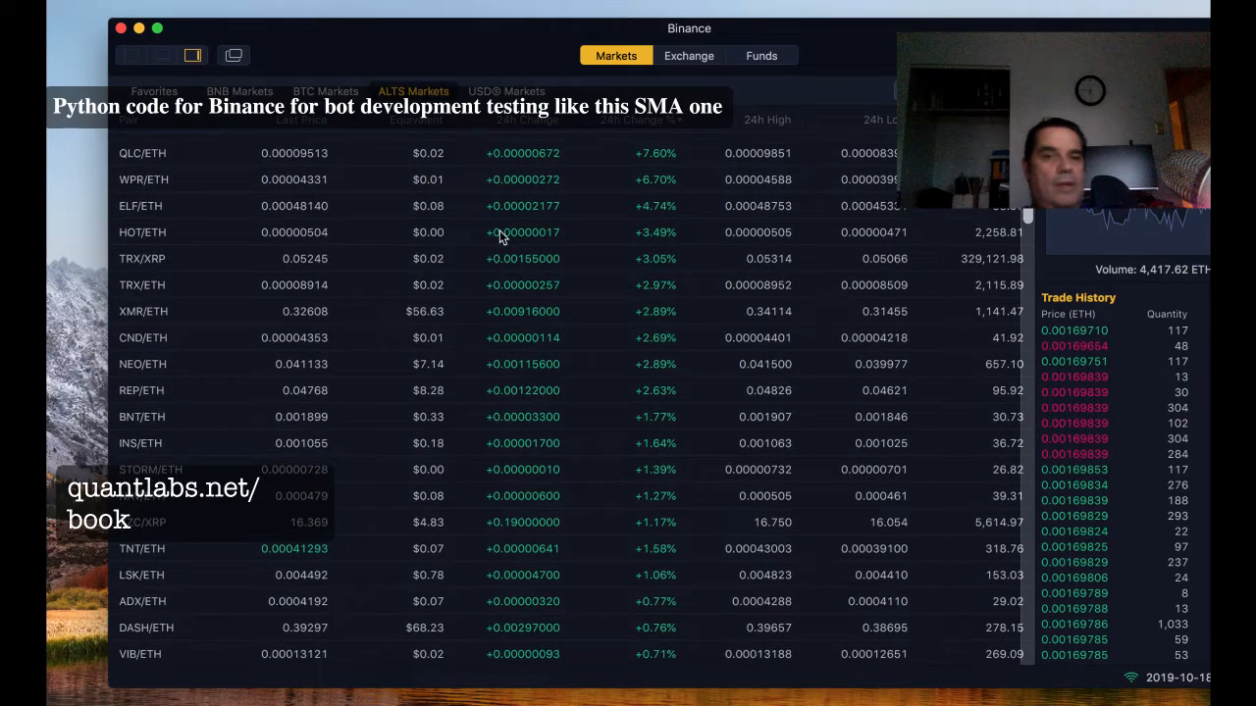
{"action": "scroll", "scroll_direction": "down", "scroll_amount": 3}
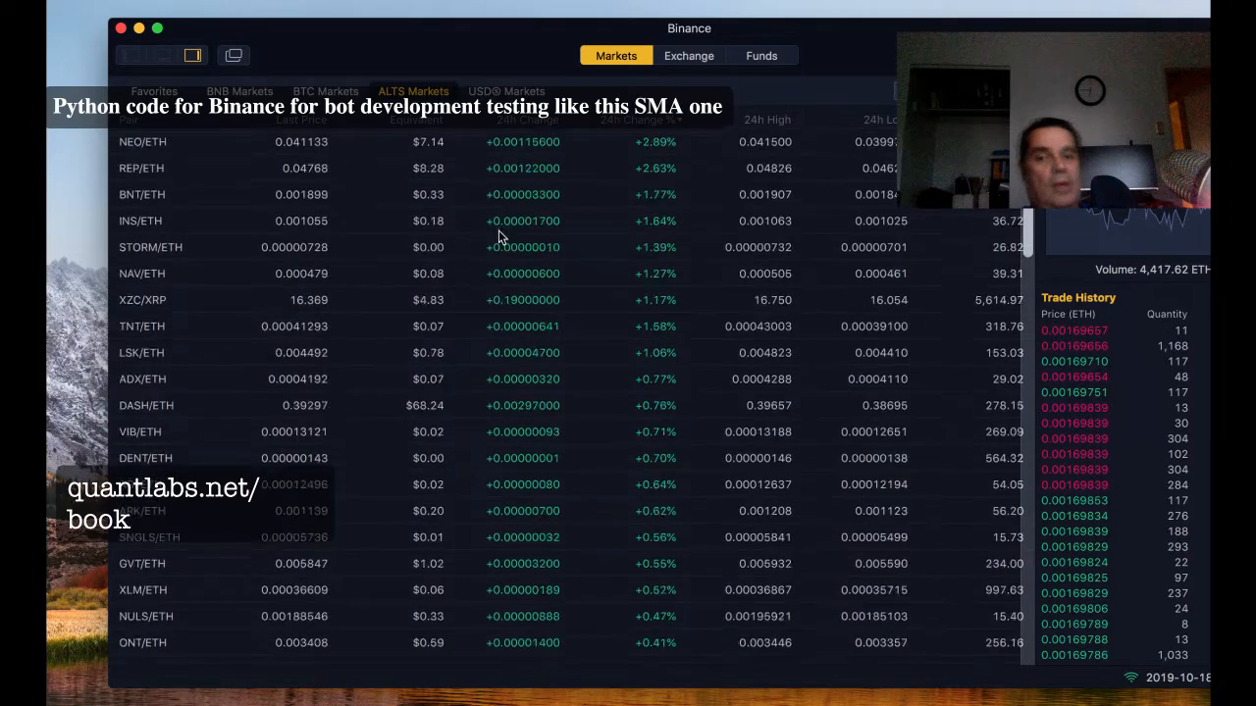
{"action": "scroll", "scroll_direction": "down", "scroll_amount": 3}
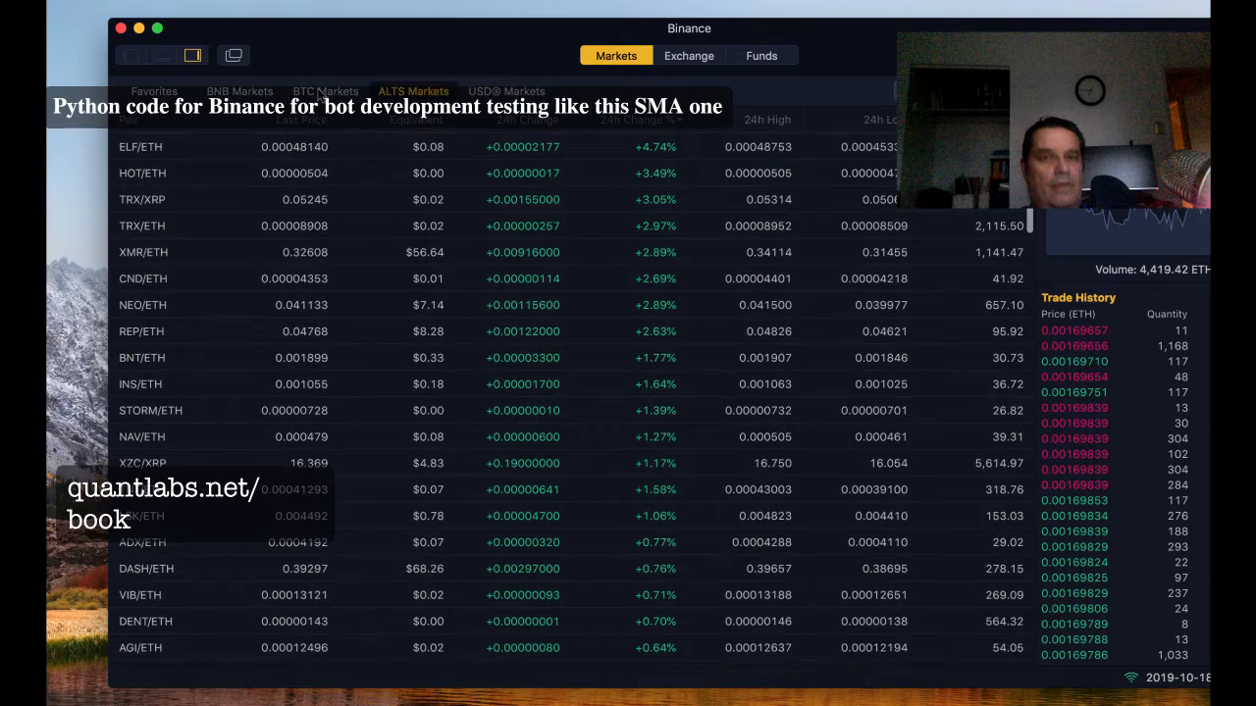
Step: Show the BTC markets list, led by WPR/BTC at +5.62%
{"action": "left_click", "coordinate": [326, 92]}
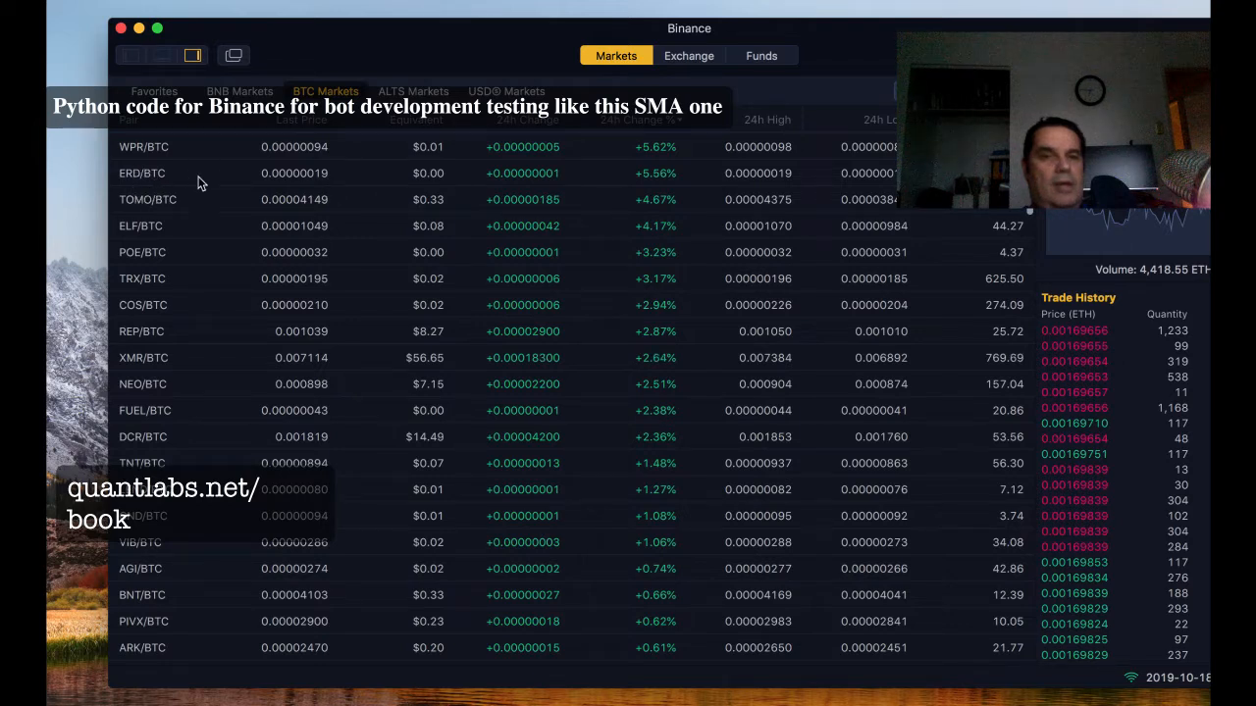
{"action": "mouse_move", "coordinate": [907, 234]}
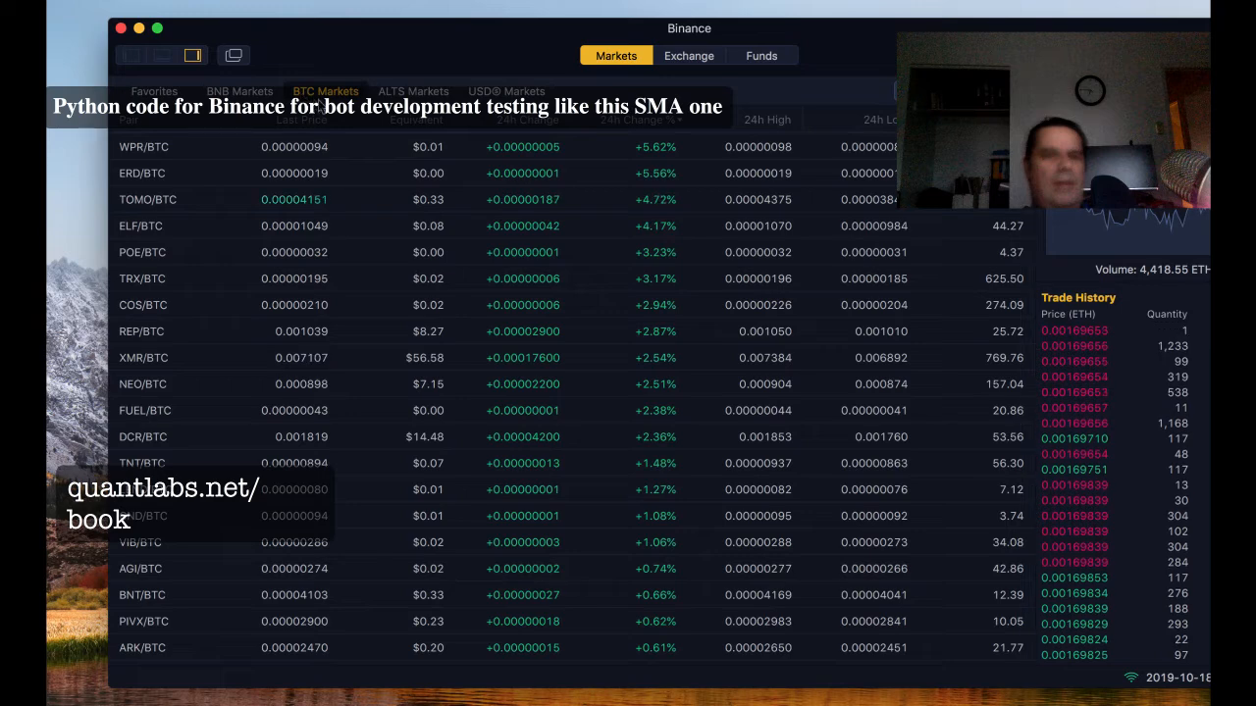
Step: Show the BNB markets list, led by HOT/BNB at +3.45%
{"action": "left_click", "coordinate": [239, 92]}
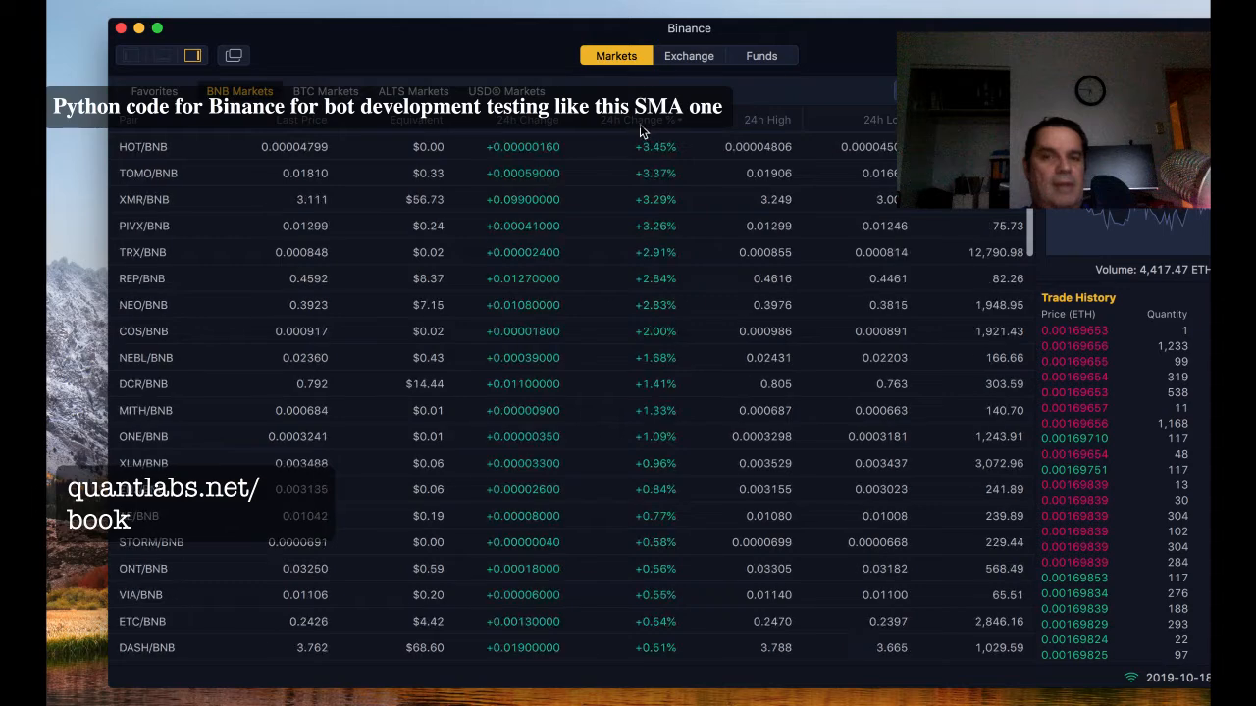
{"action": "mouse_move", "coordinate": [153, 173]}
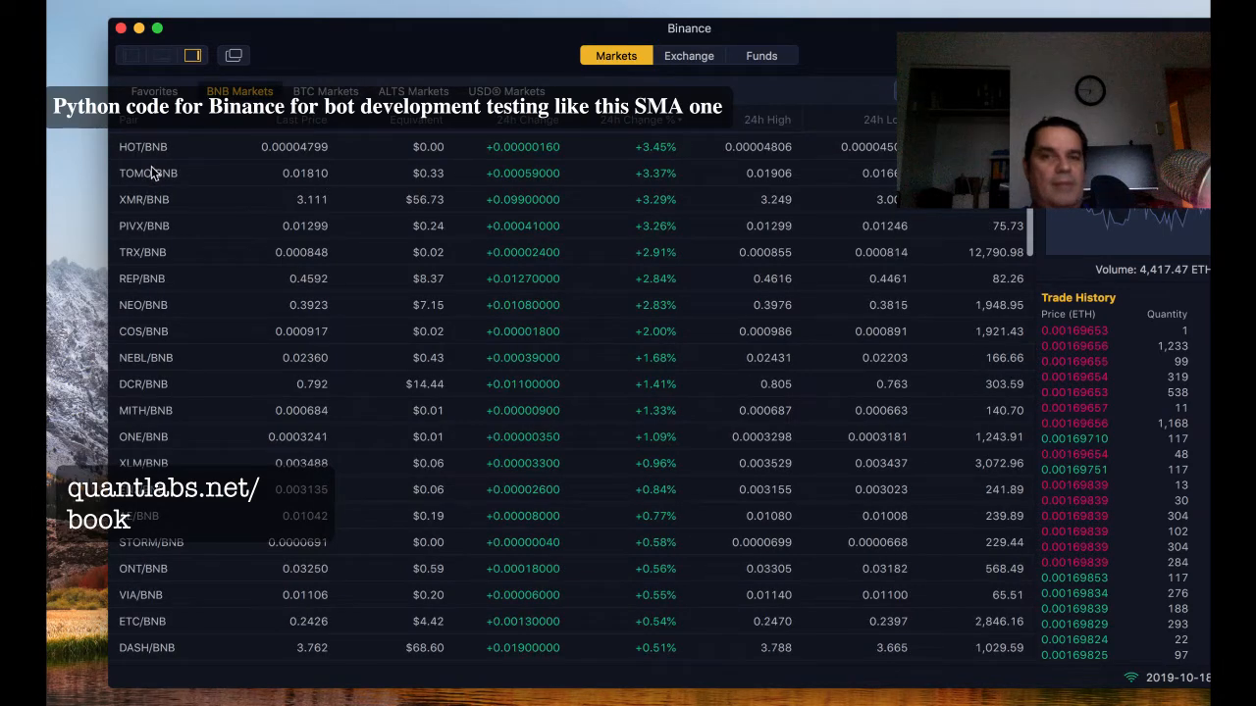
{"action": "mouse_move", "coordinate": [451, 116]}
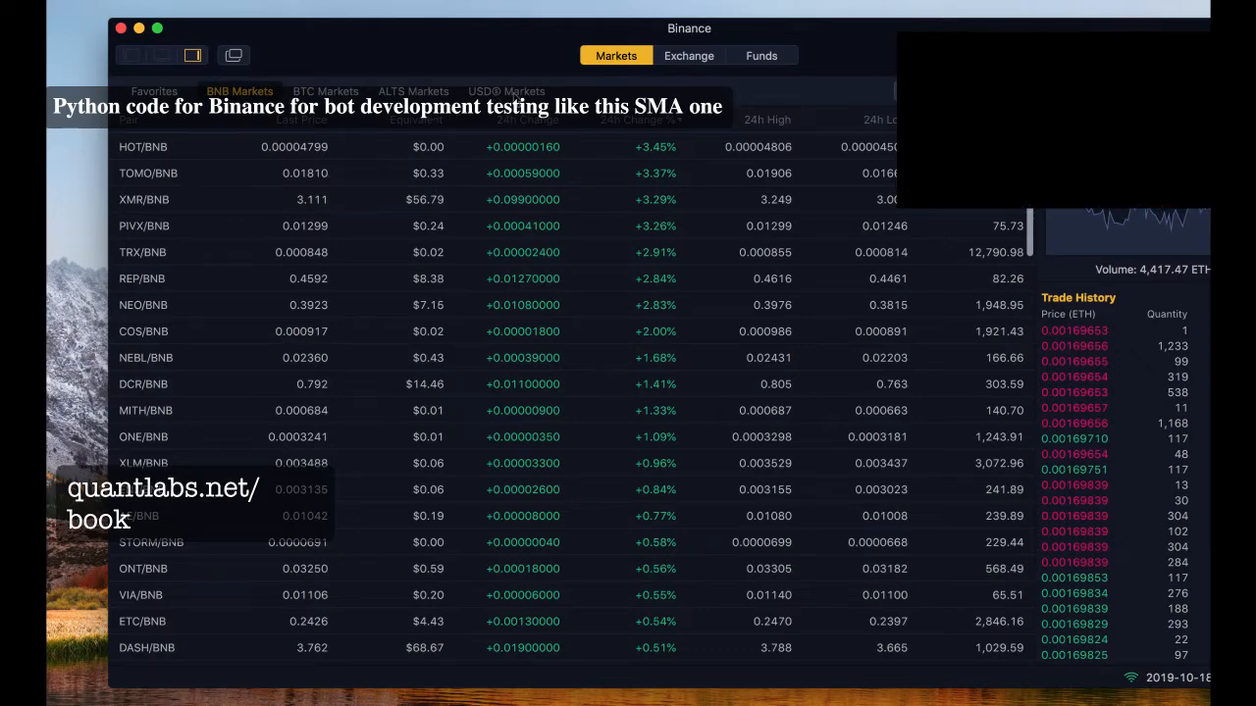
{"action": "left_click", "coordinate": [506, 92]}
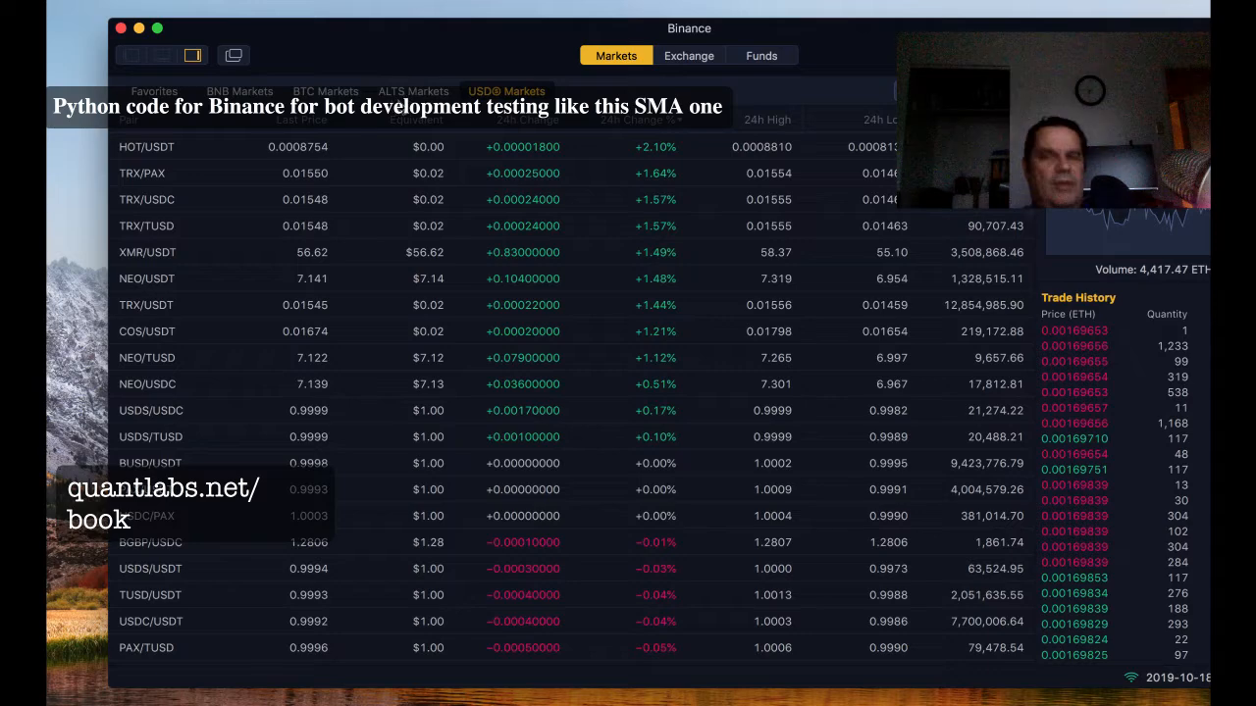
{"action": "left_click", "coordinate": [655, 120]}
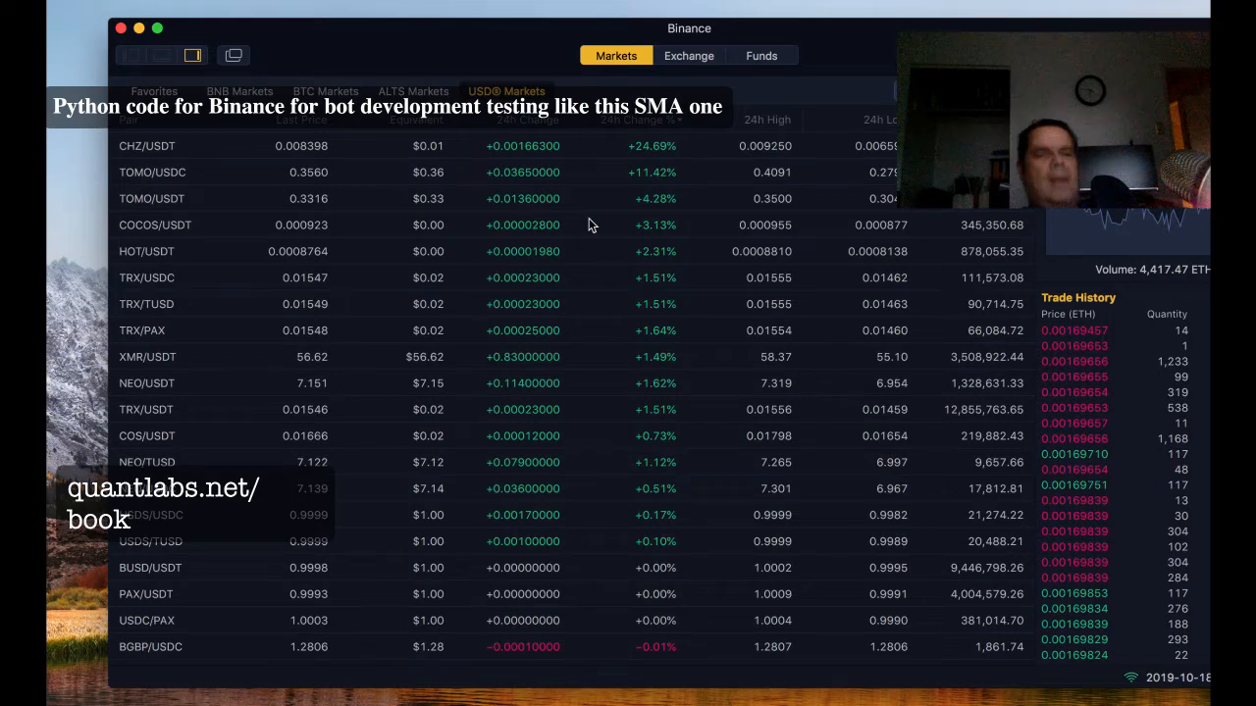
{"action": "mouse_move", "coordinate": [600, 216]}
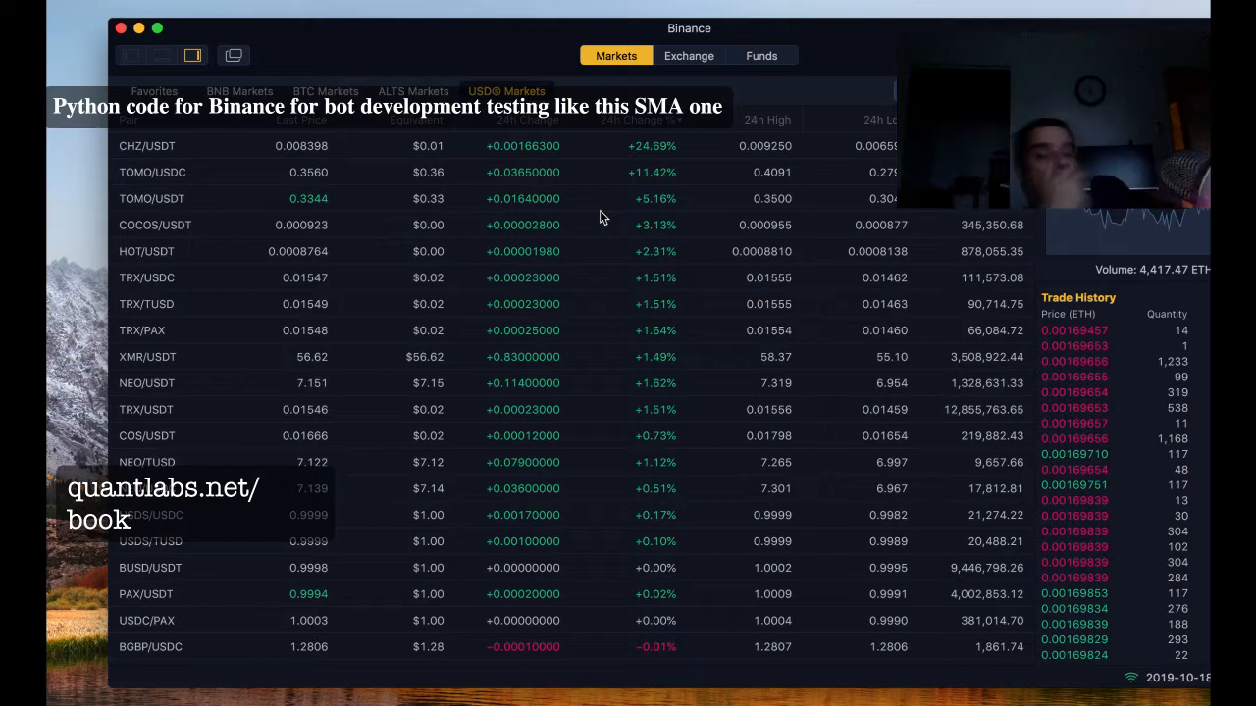
{"action": "mouse_move", "coordinate": [662, 561]}
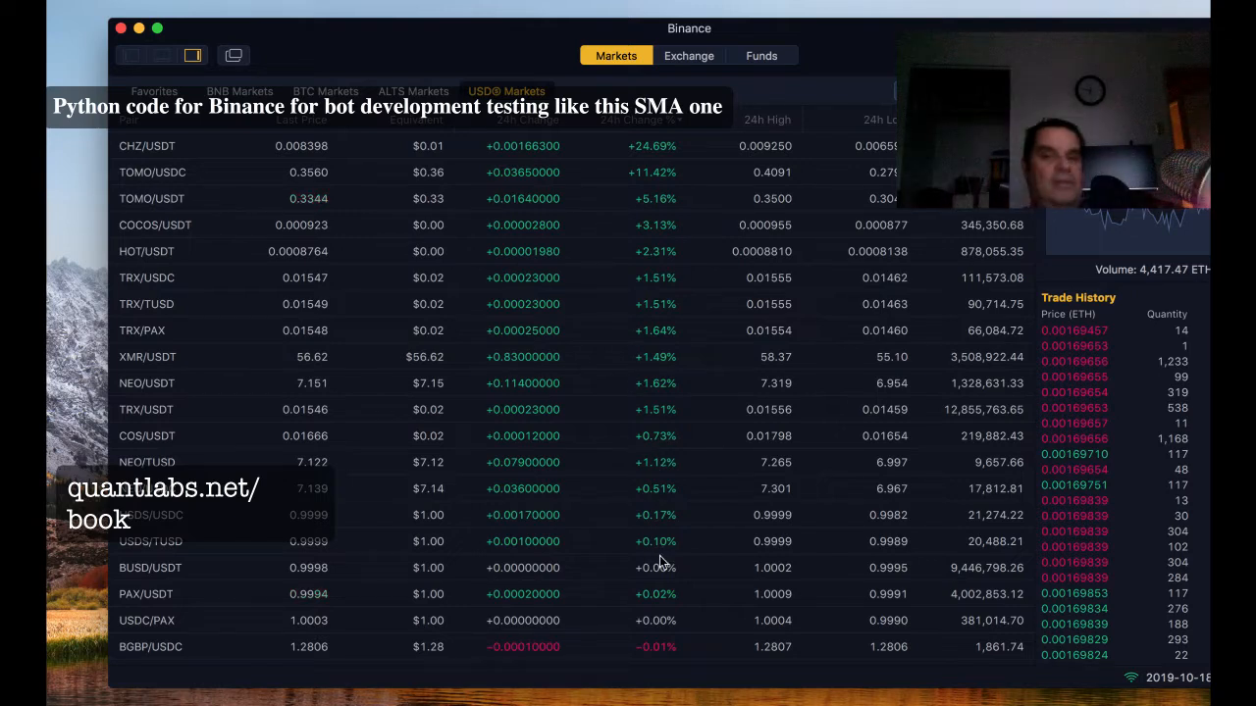
{"action": "mouse_move", "coordinate": [646, 439]}
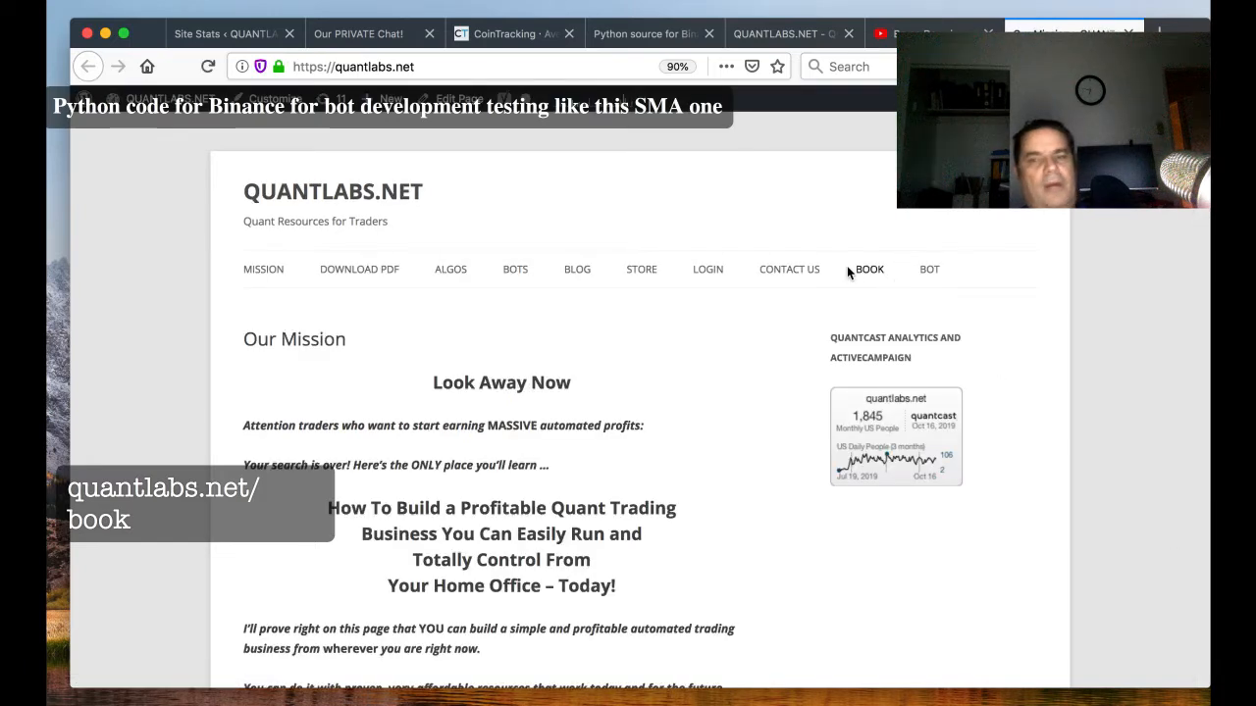
Step: Navigate to the QuantLabs store page with its ELITE membership and course purchase links
{"action": "right_click", "coordinate": [639, 269]}
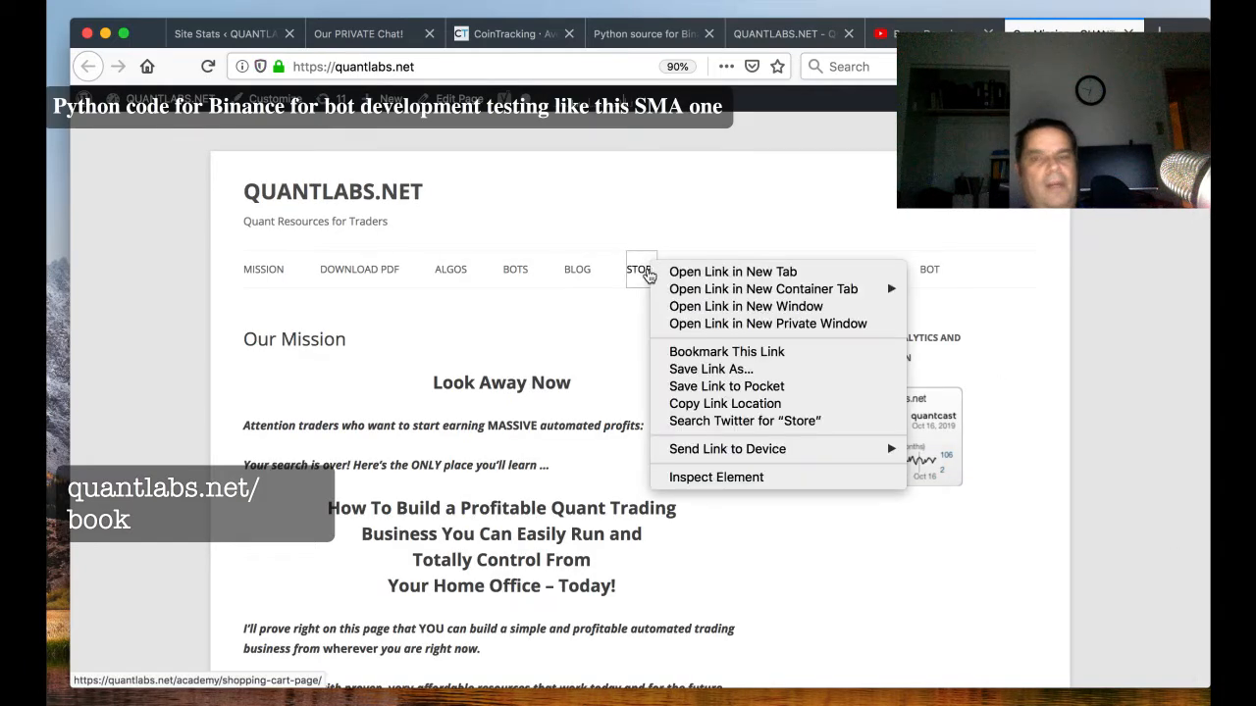
{"action": "left_click", "coordinate": [640, 279]}
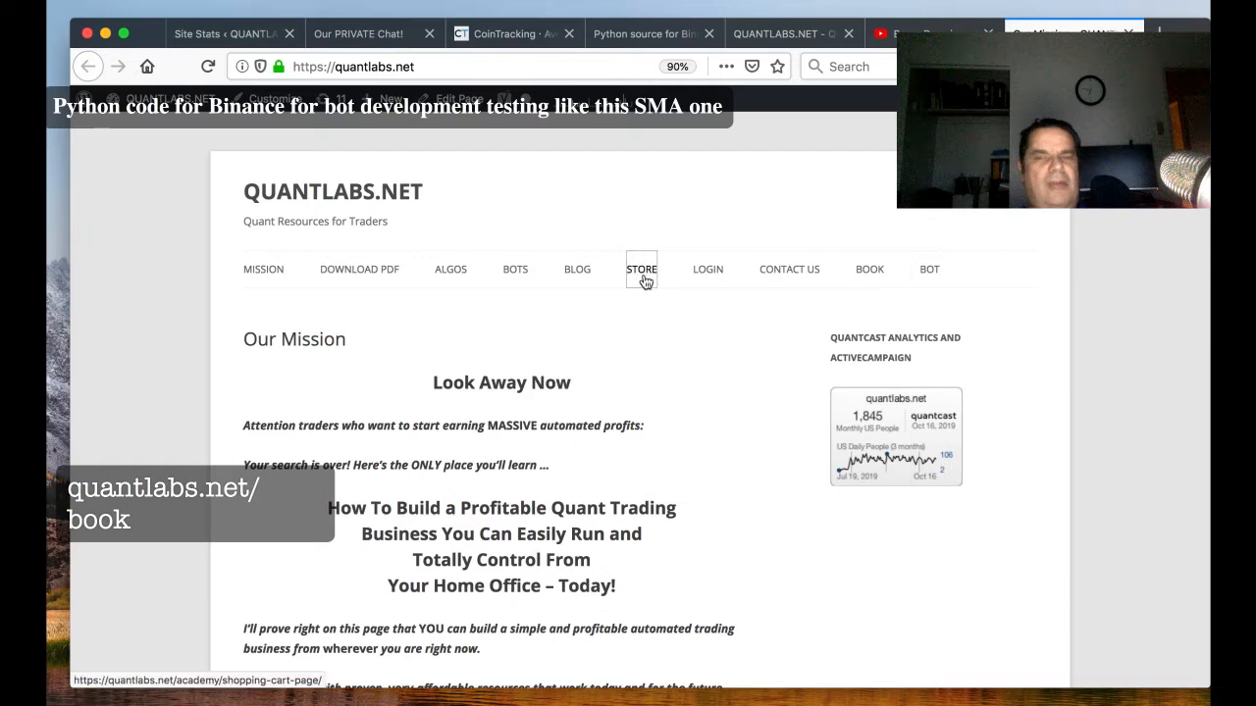
{"action": "left_click", "coordinate": [642, 269]}
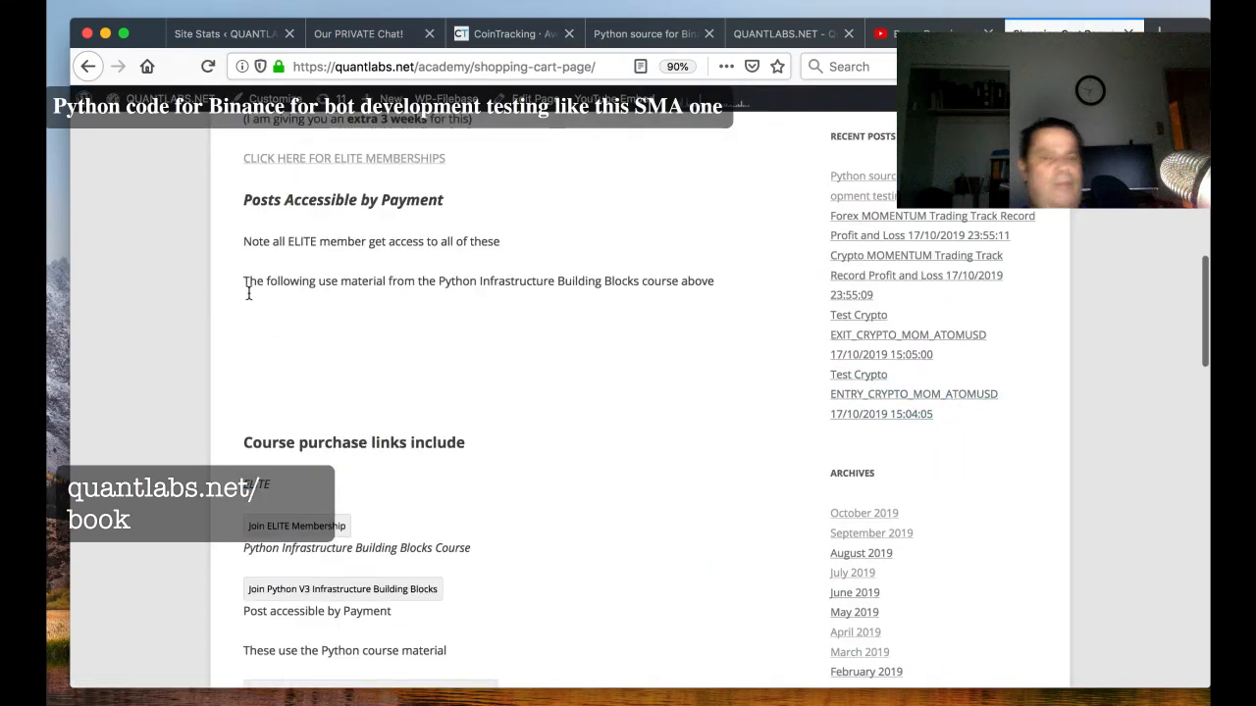
{"action": "scroll", "scroll_direction": "up", "scroll_amount": 3}
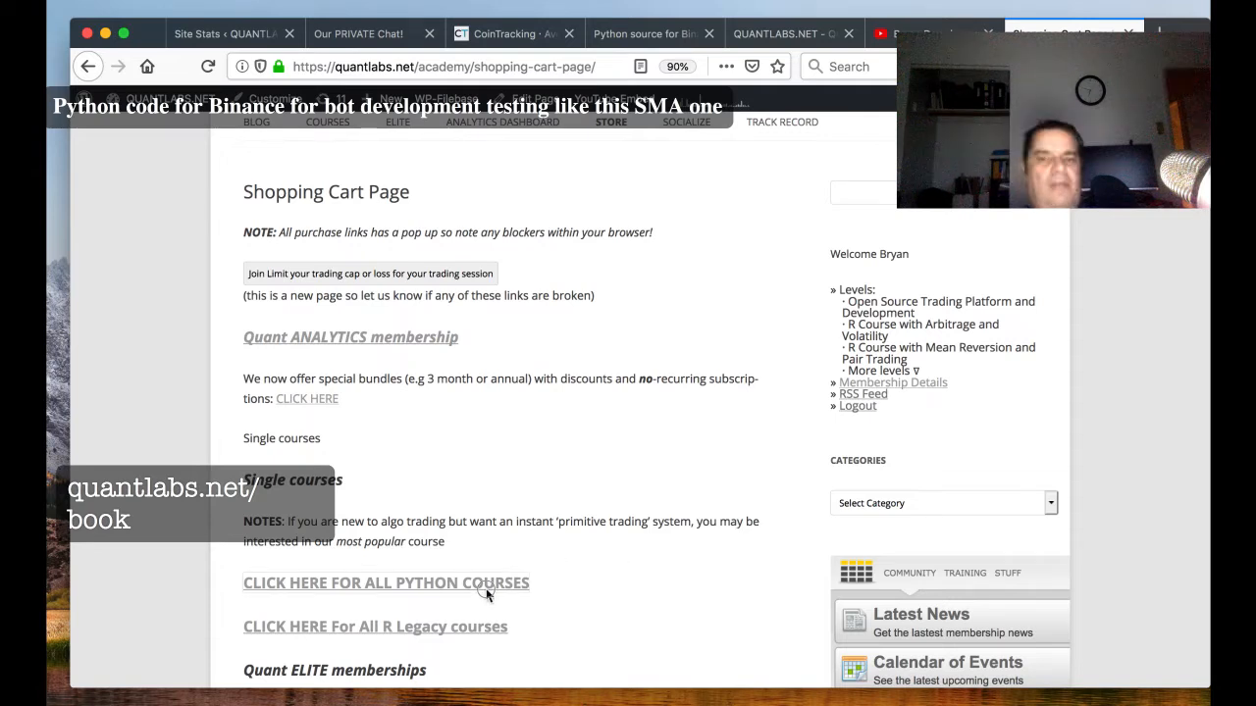
{"action": "mouse_move", "coordinate": [678, 491]}
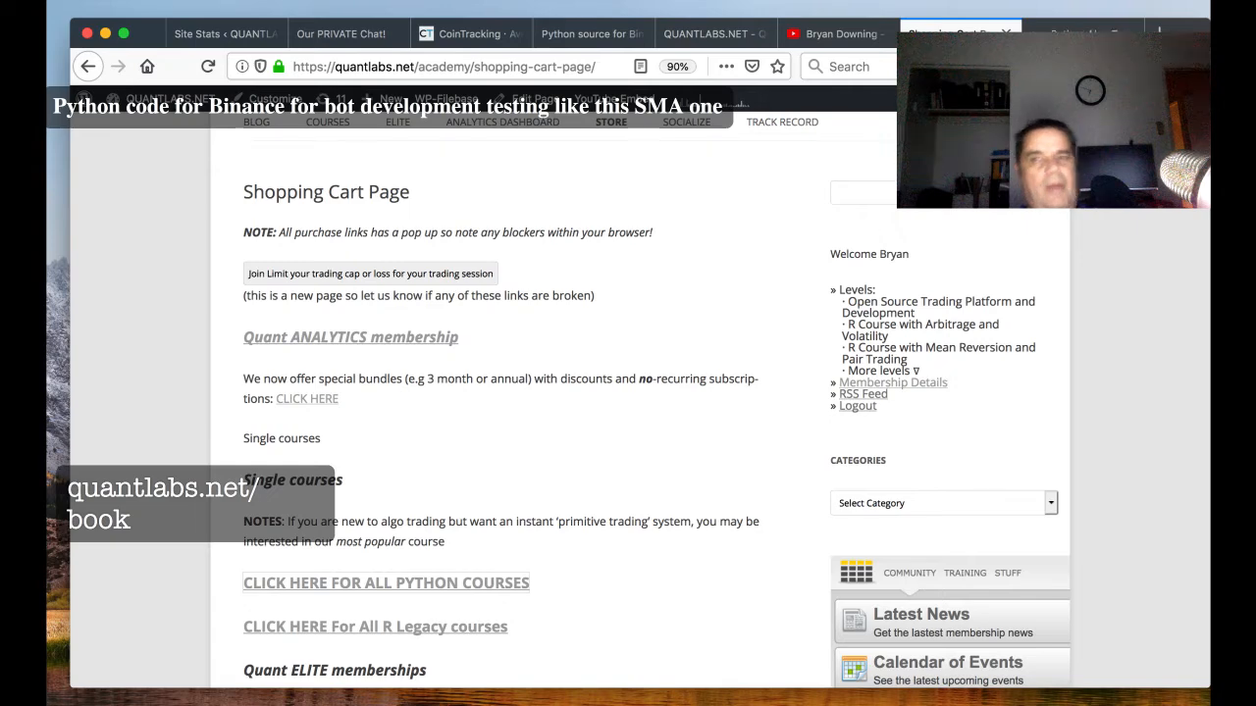
{"action": "mouse_move", "coordinate": [620, 538]}
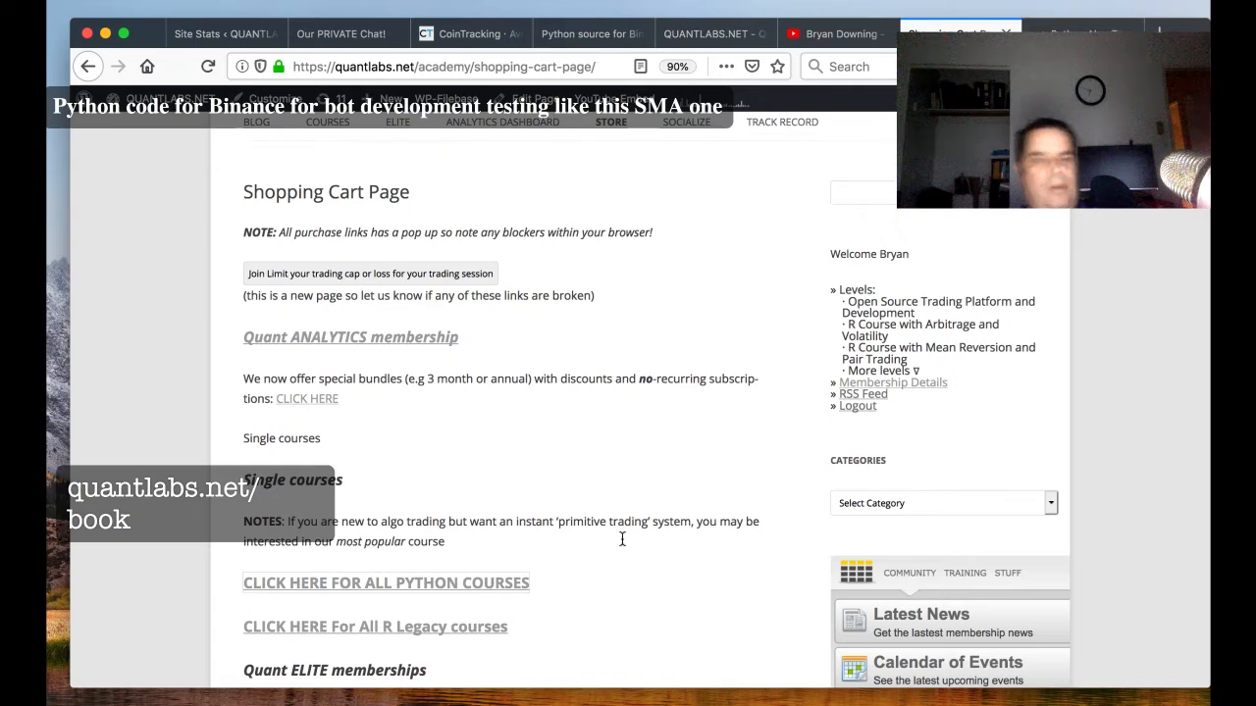
{"action": "scroll", "scroll_direction": "up", "scroll_amount": 3}
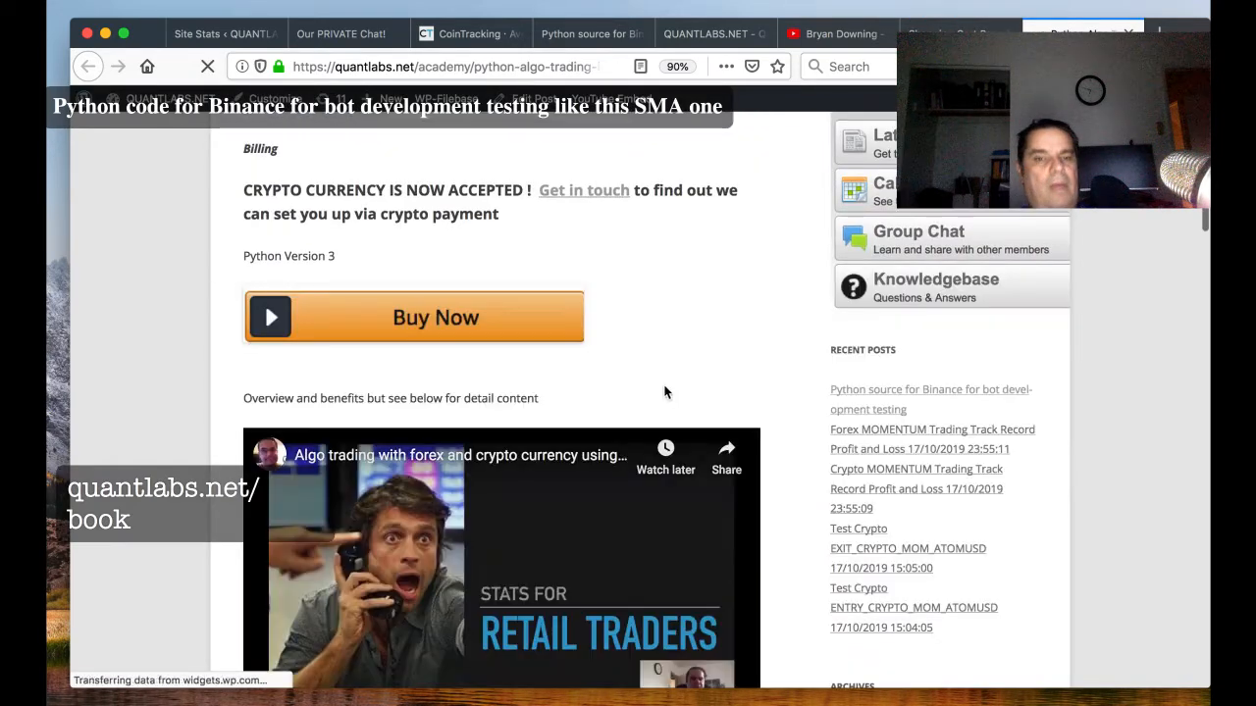
{"action": "scroll", "scroll_direction": "down", "scroll_amount": 3}
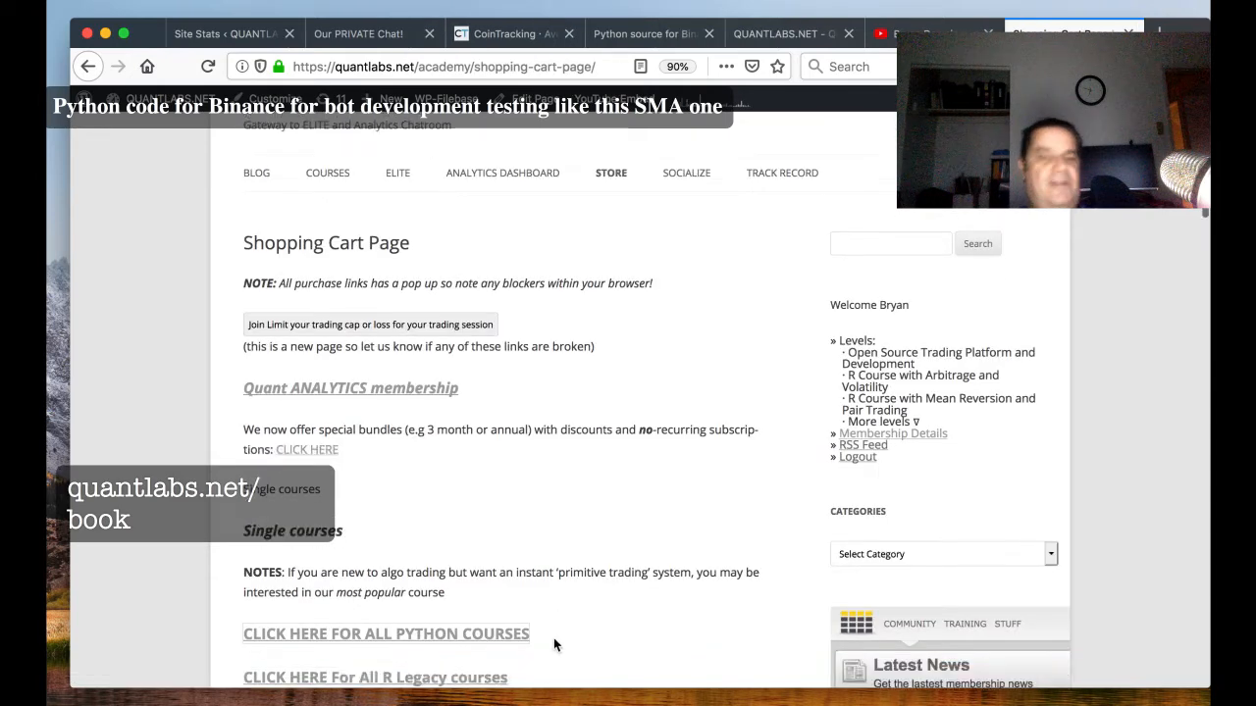
{"action": "scroll", "scroll_direction": "down", "scroll_amount": 3}
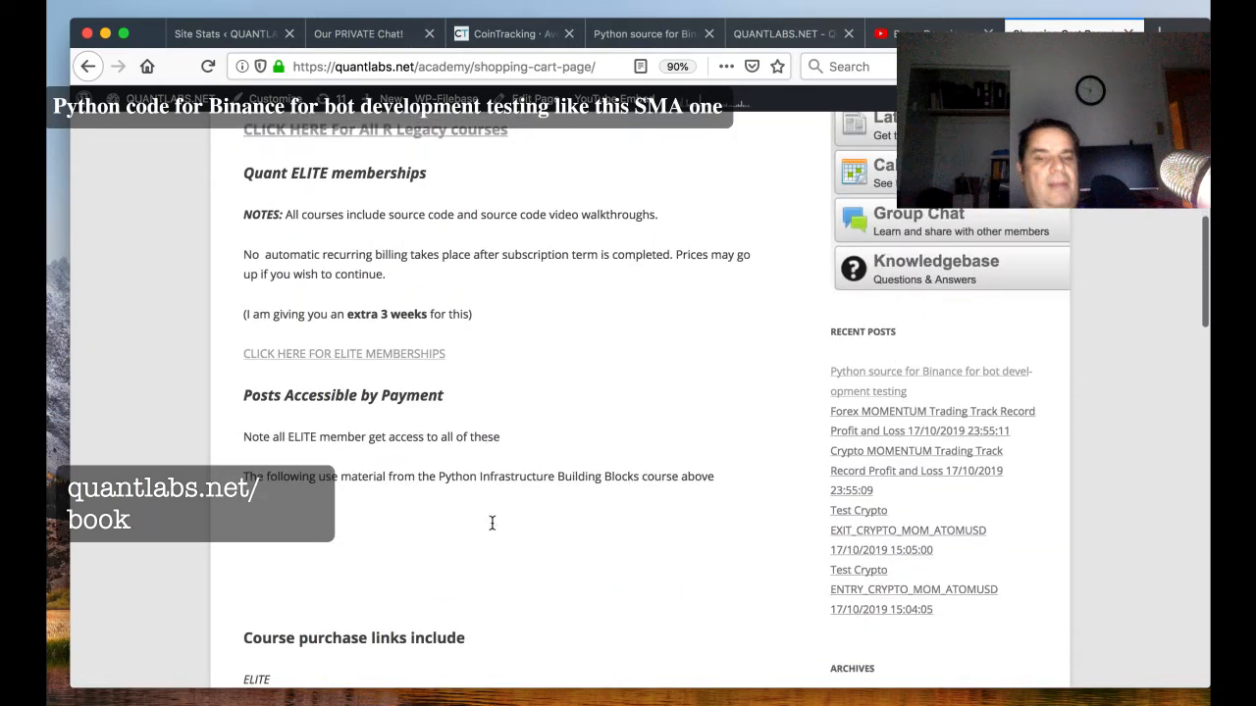
{"action": "scroll", "scroll_direction": "down", "scroll_amount": 3}
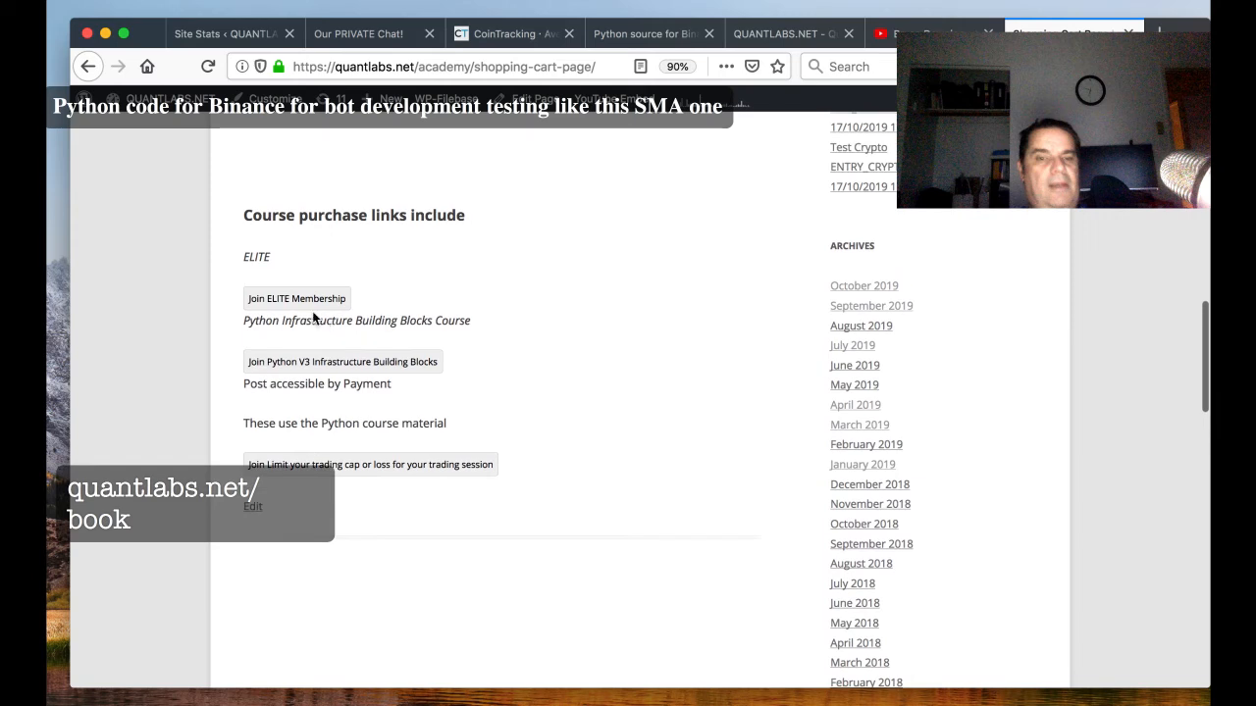
{"action": "scroll", "scroll_direction": "down", "scroll_amount": 3}
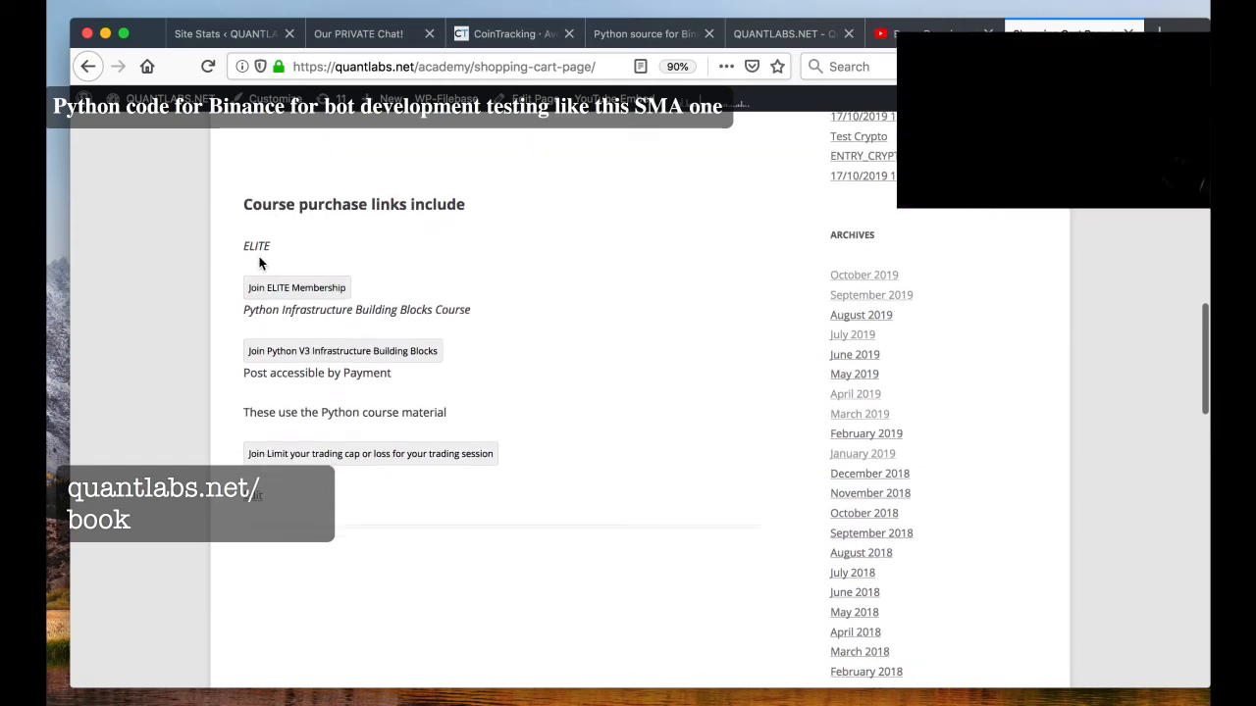
{"action": "right_click", "coordinate": [257, 248]}
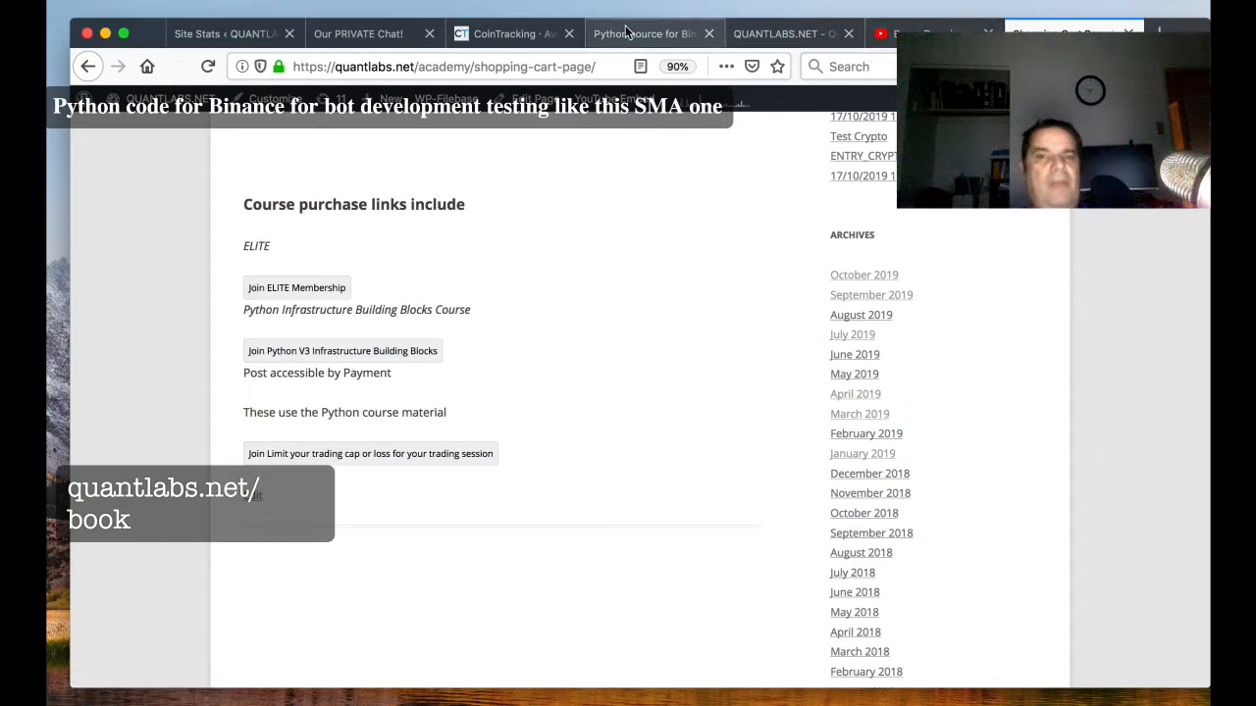
Step: Bring up the 'Python source for Binance' bot development post with its walkthrough video
{"action": "left_click", "coordinate": [643, 34]}
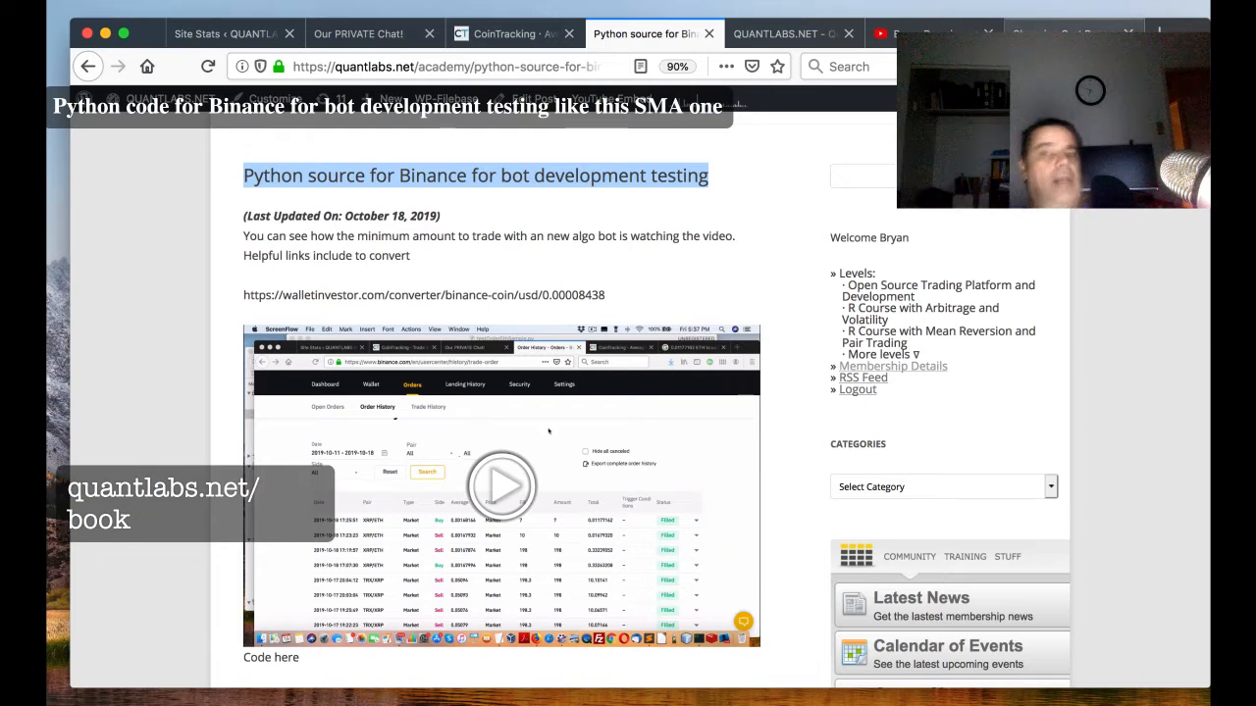
{"action": "mouse_move", "coordinate": [1102, 518]}
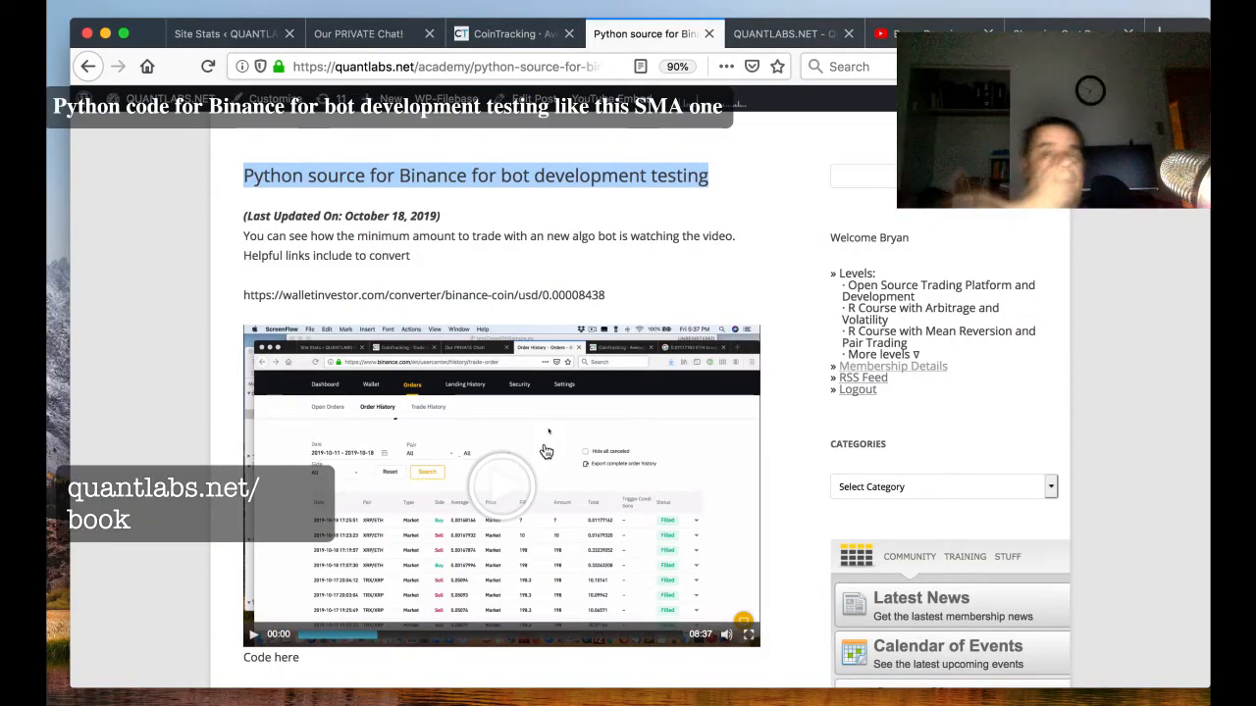
{"action": "mouse_move", "coordinate": [597, 416]}
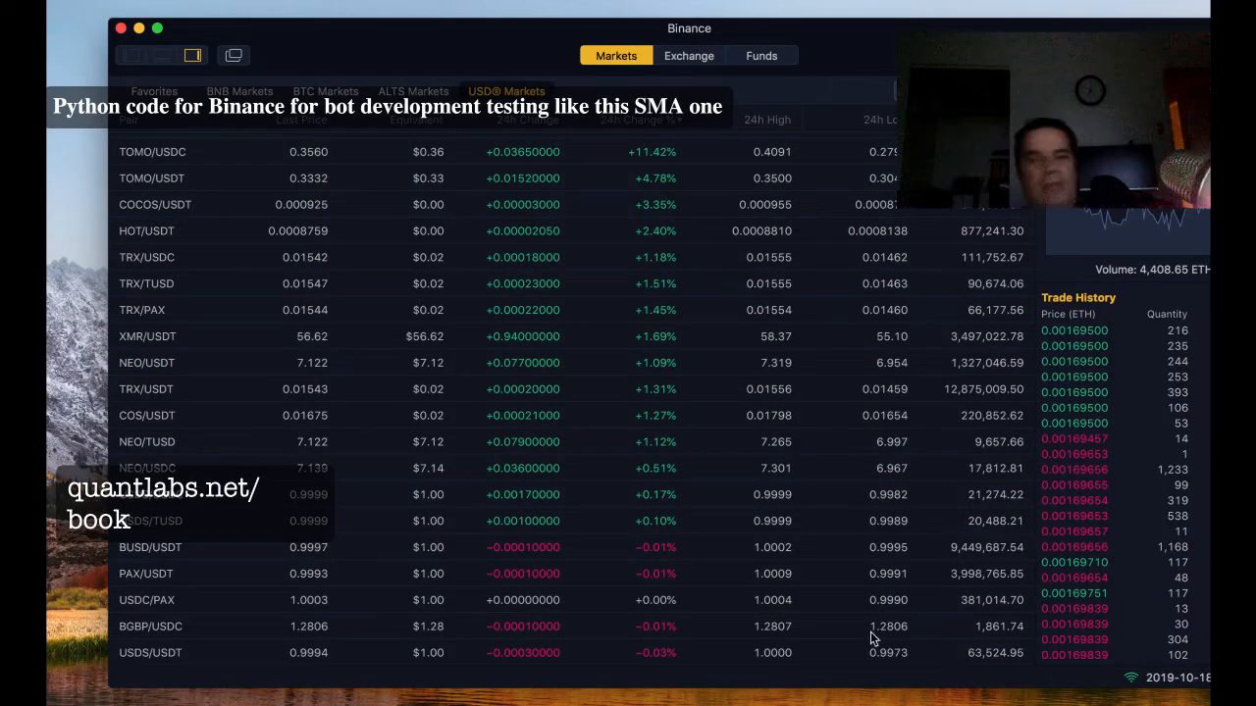
{"action": "mouse_move", "coordinate": [801, 537]}
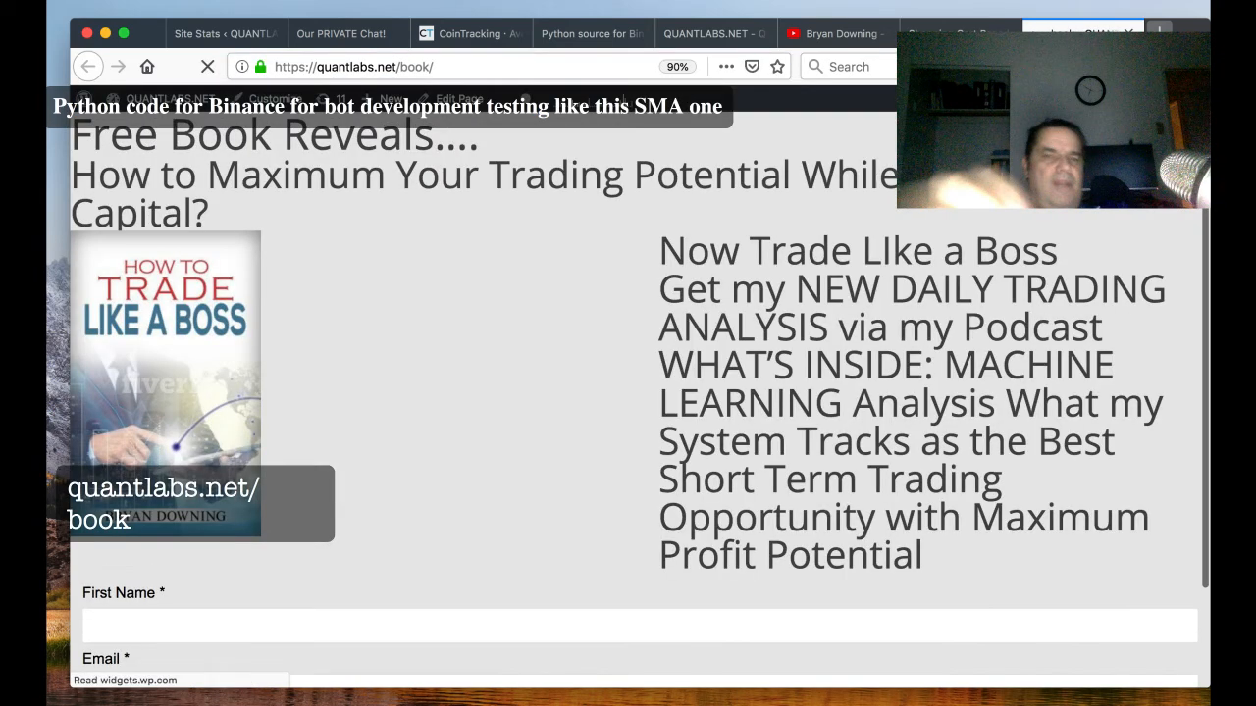
Step: Scroll the quantlabs.net/book page down to the free-book email sign-up form
{"action": "scroll", "scroll_direction": "down", "scroll_amount": 3}
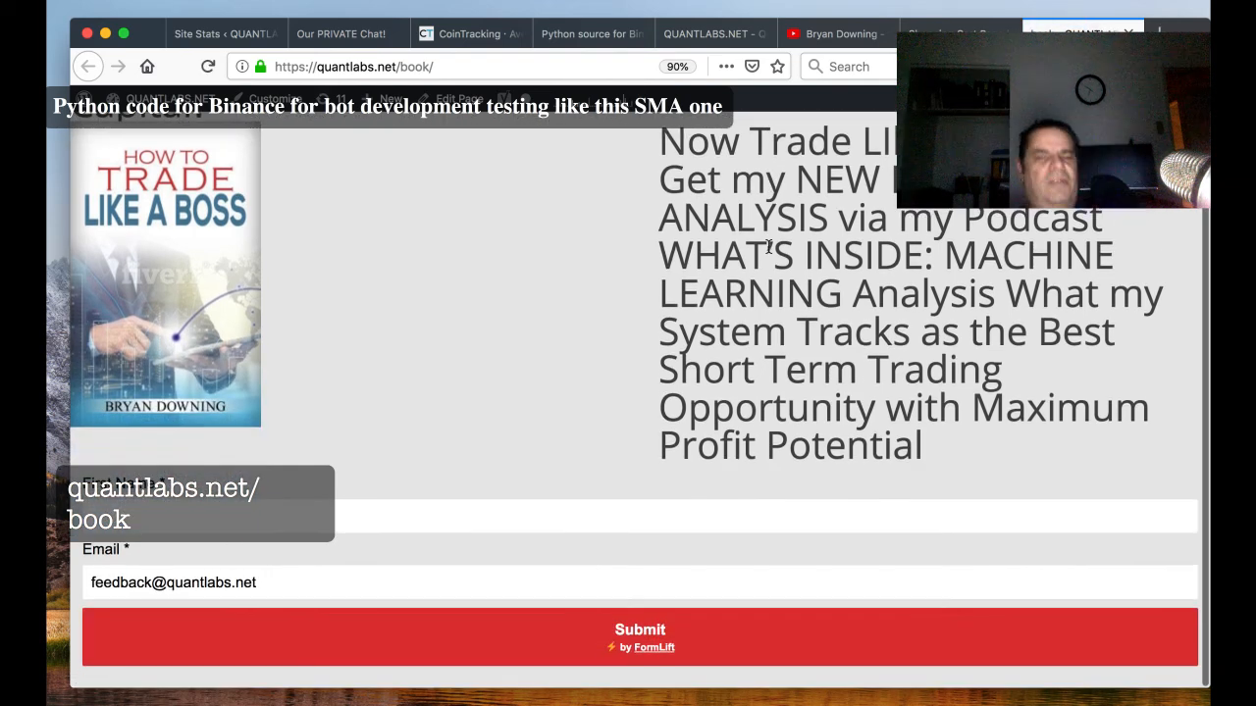